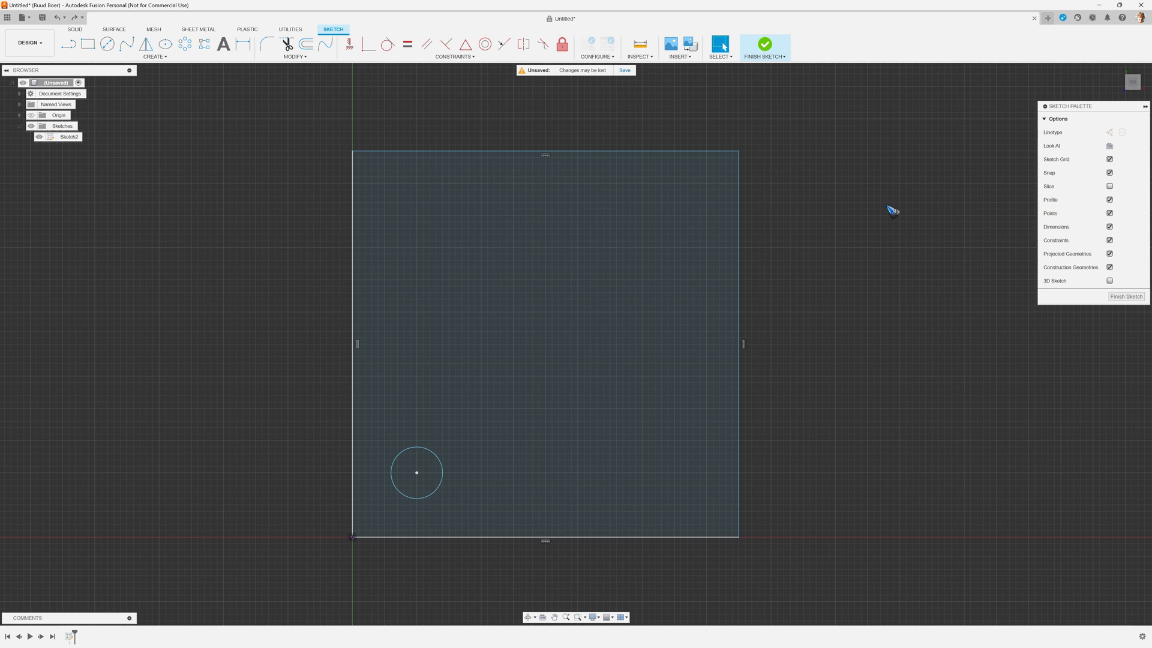
pyautogui.moveTo(677, 238)
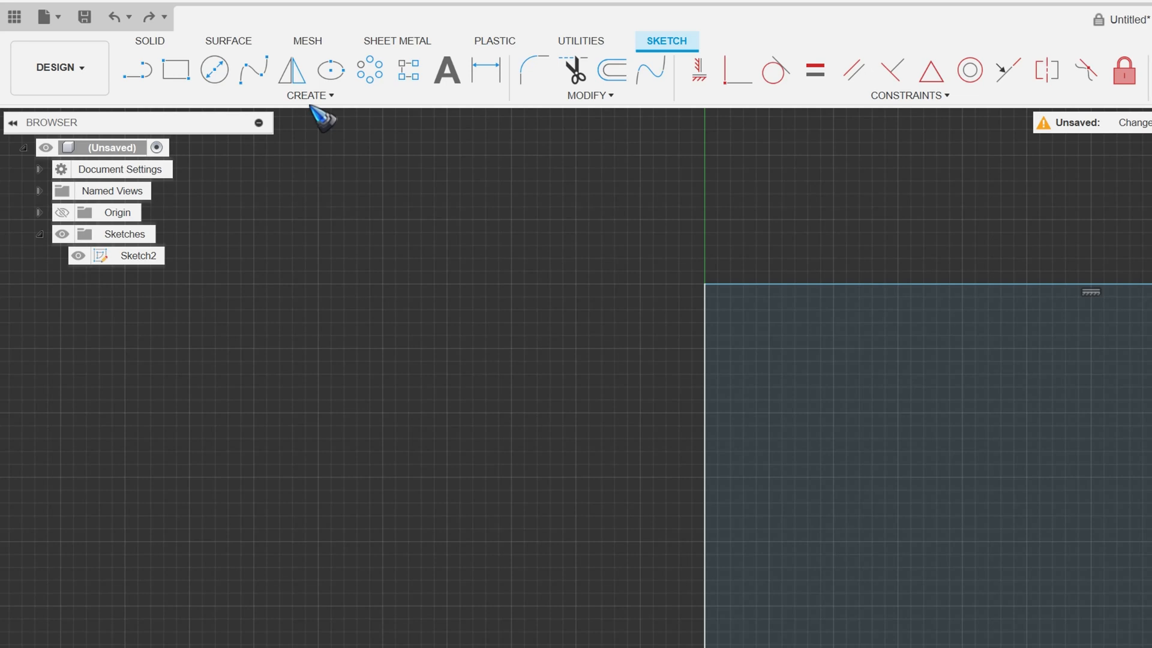
# Start a rectangular pattern of the small circle, previewing three copies in a row
pyautogui.click(307, 96)
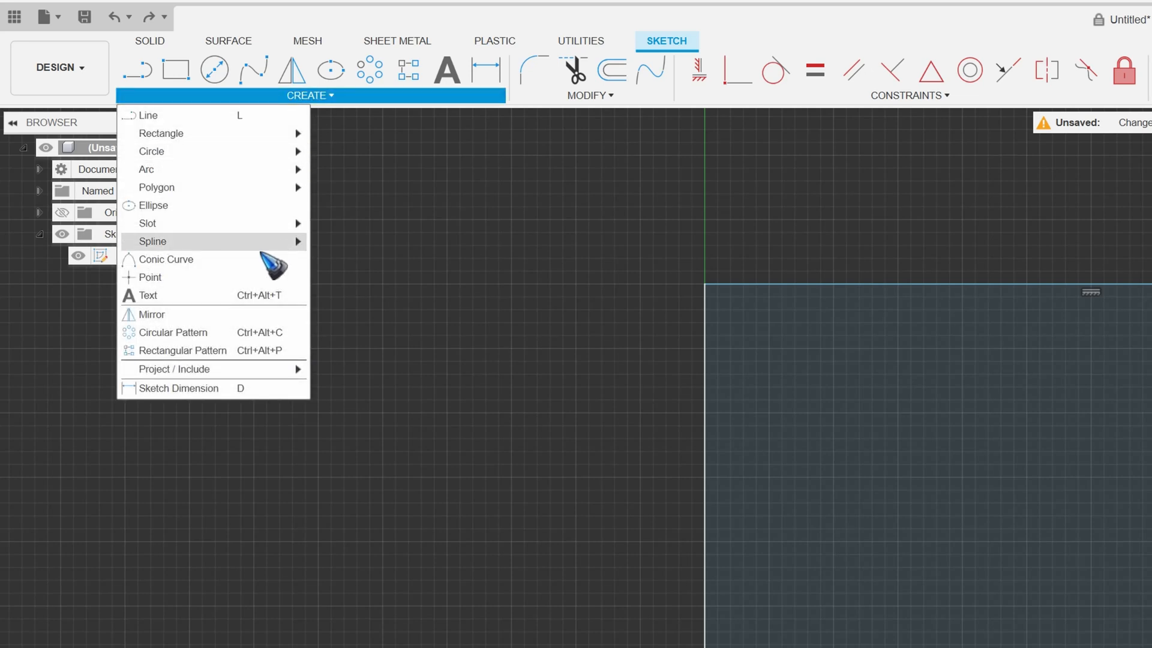
pyautogui.moveTo(183, 350)
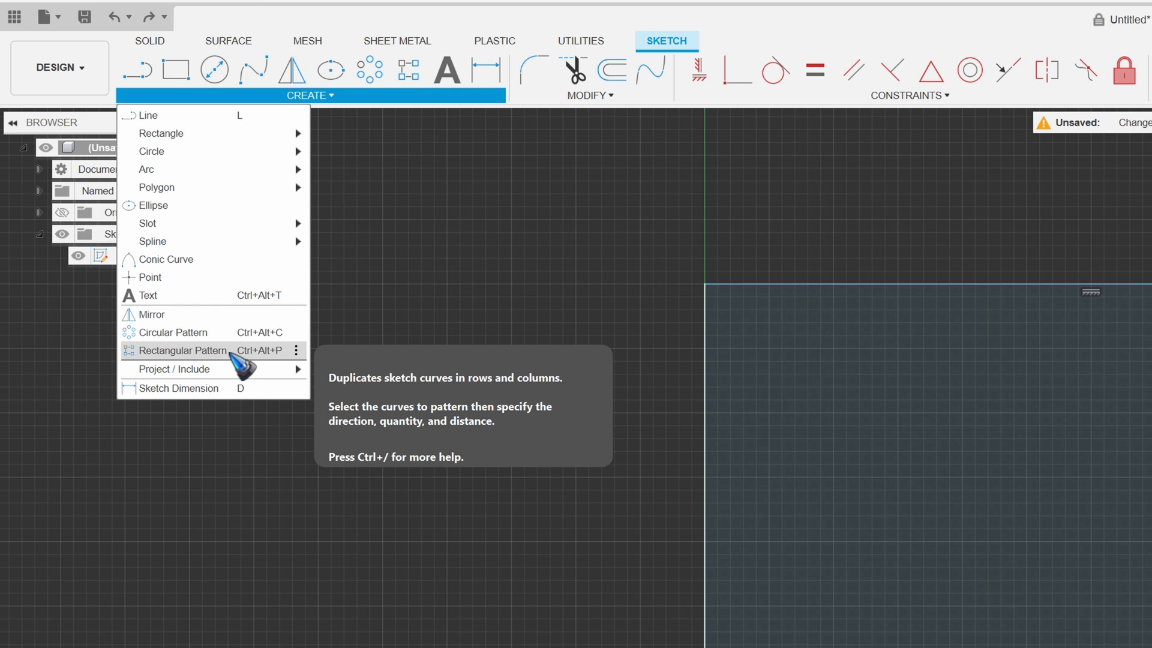
pyautogui.click(182, 350)
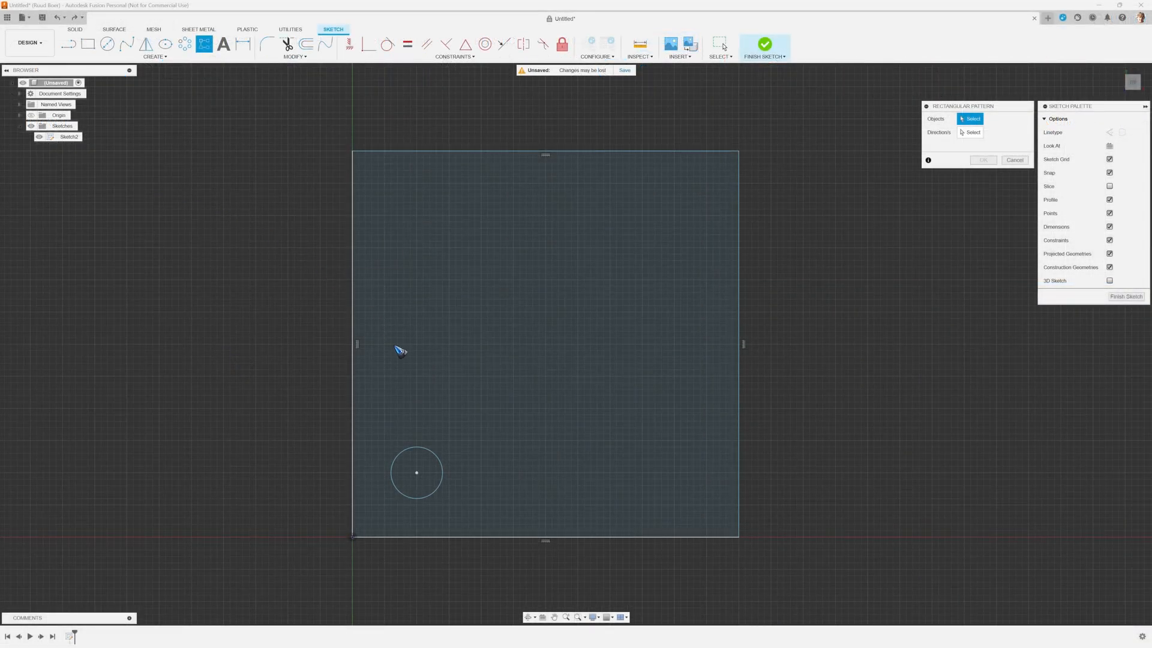
pyautogui.click(432, 457)
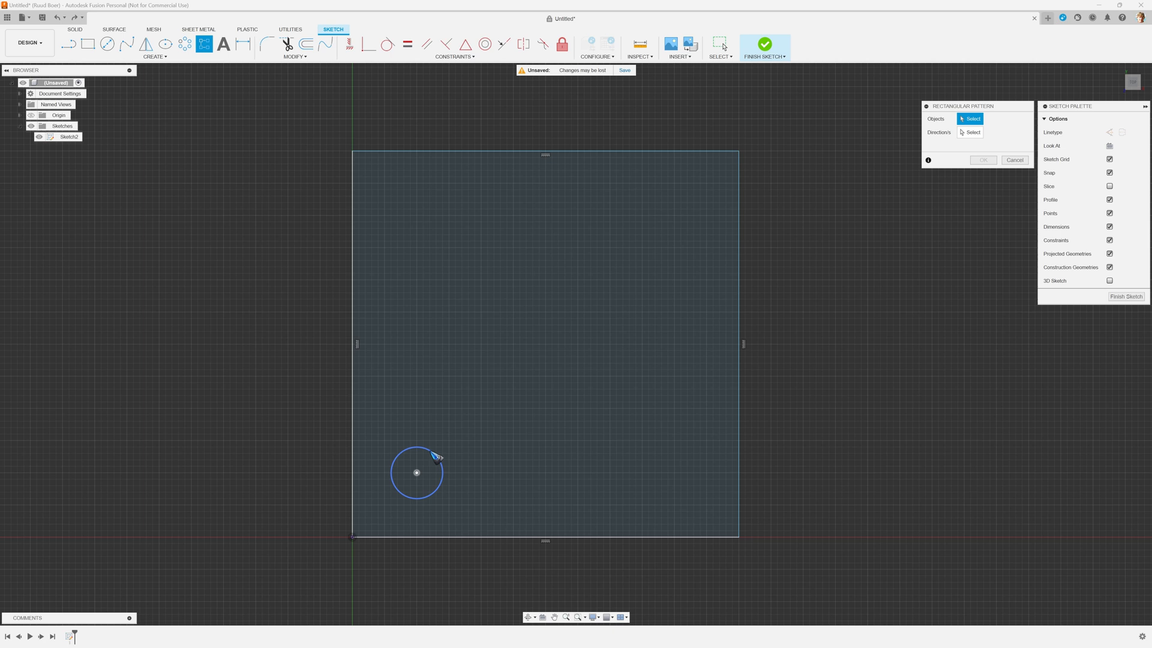
pyautogui.click(432, 457)
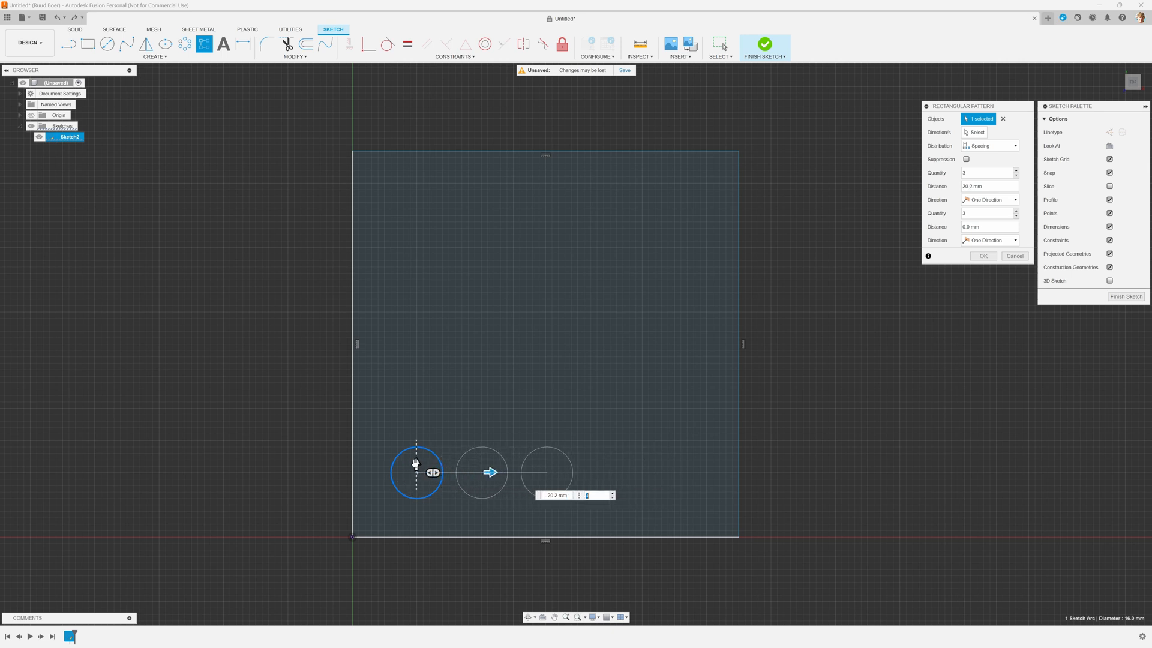
# Add a vertical pattern direction with 5 rows spaced 20 mm apart
pyautogui.moveTo(433, 471); pyautogui.dragTo(416, 402)
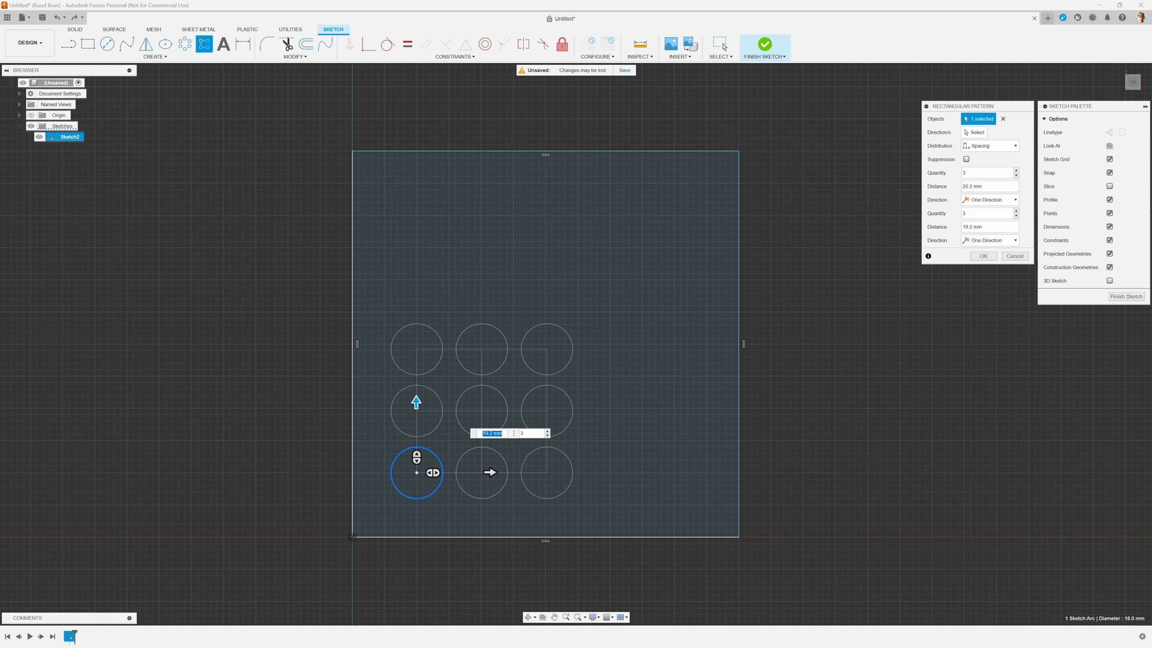
pyautogui.write('2')
pyautogui.click(990, 213)
pyautogui.write('5')
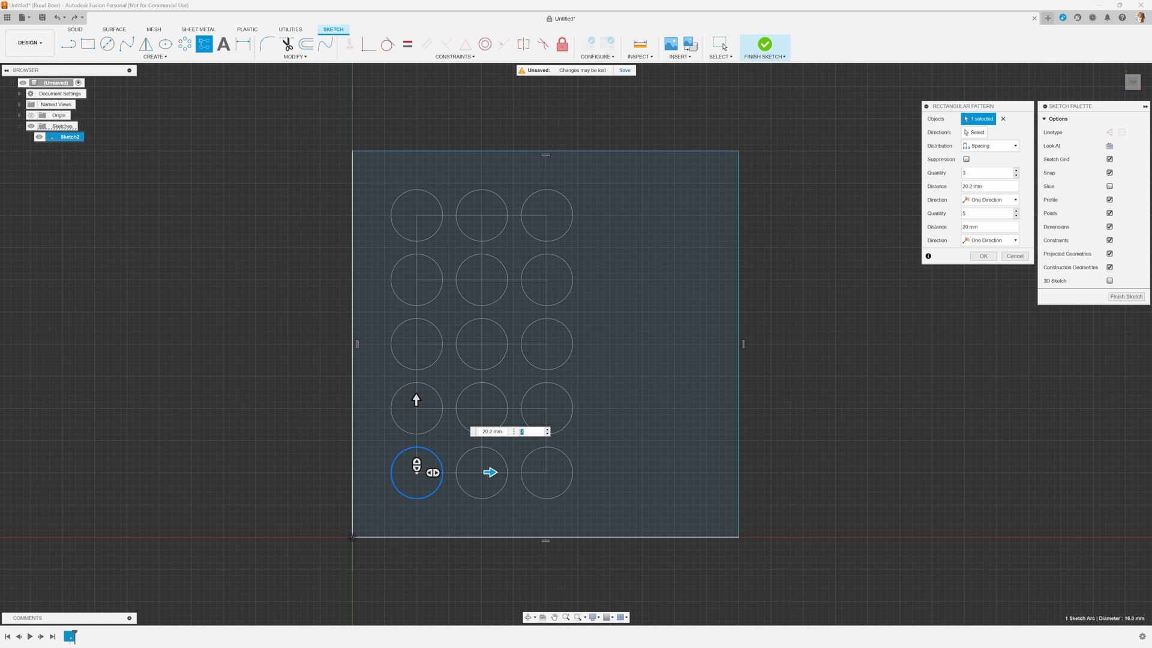
pyautogui.moveTo(548, 432)
pyautogui.write('4')
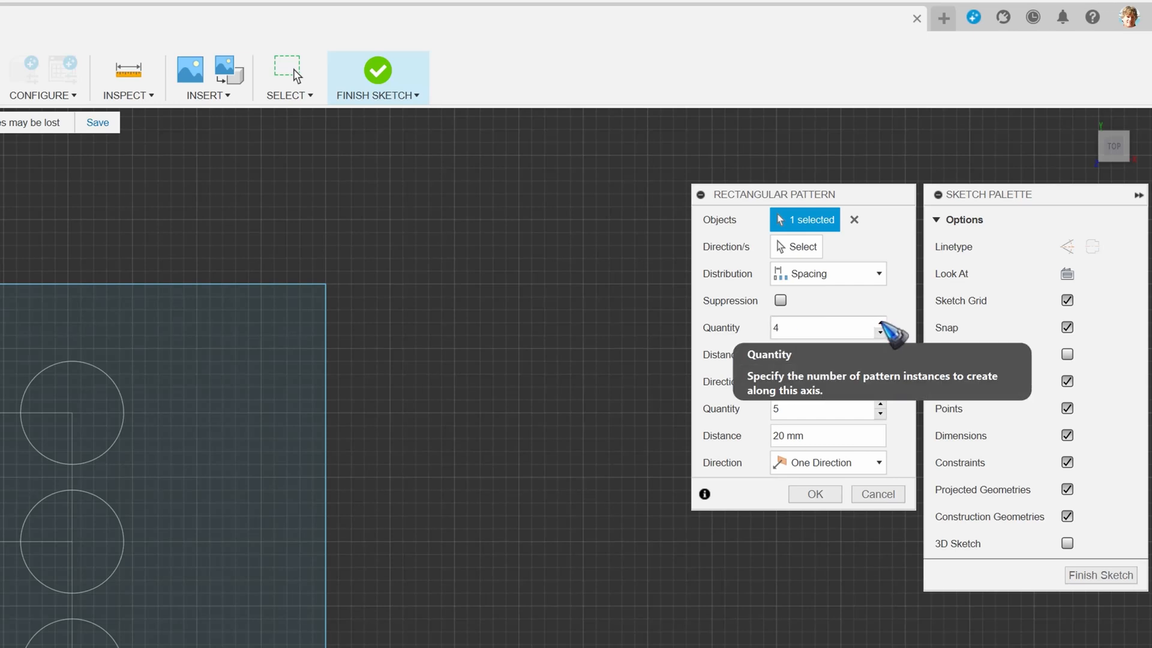
# Try Extent distribution over 80 mm, then revert to Spacing as four columns by five rows
pyautogui.write('5')
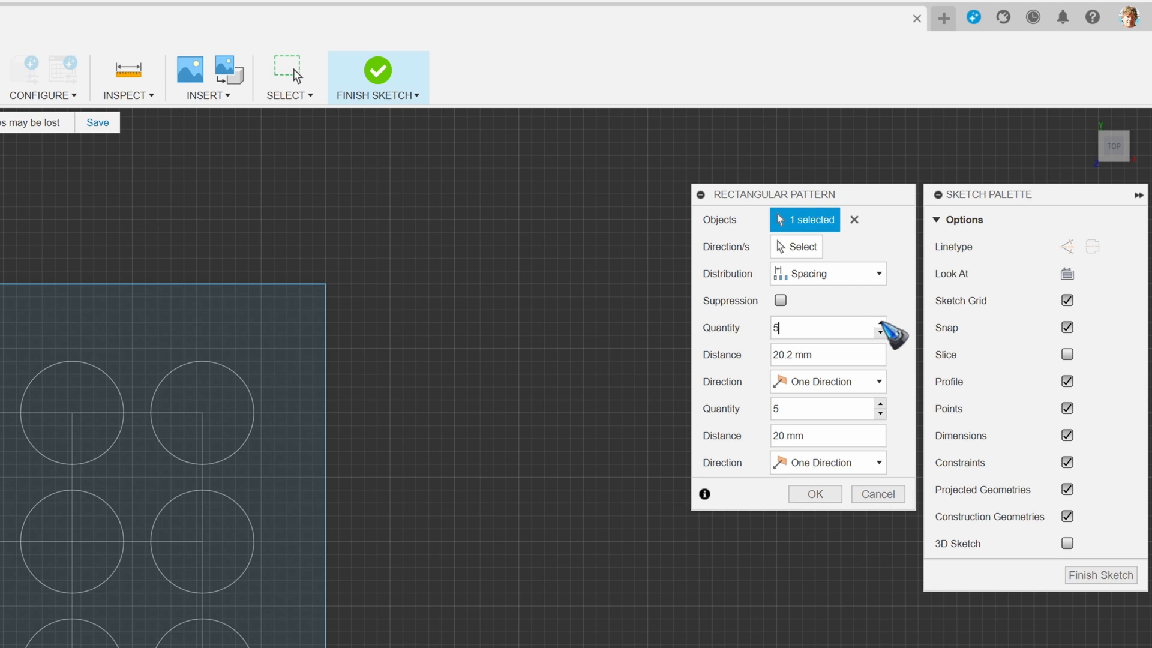
pyautogui.moveTo(857, 280)
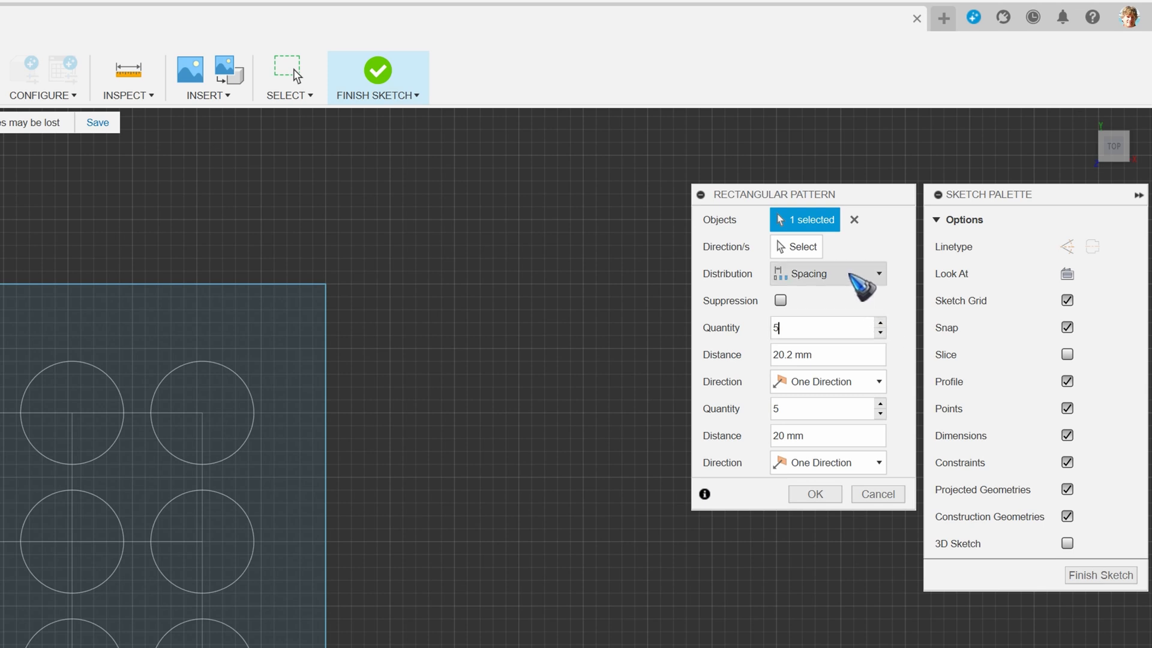
pyautogui.moveTo(850, 283)
pyautogui.write('20')
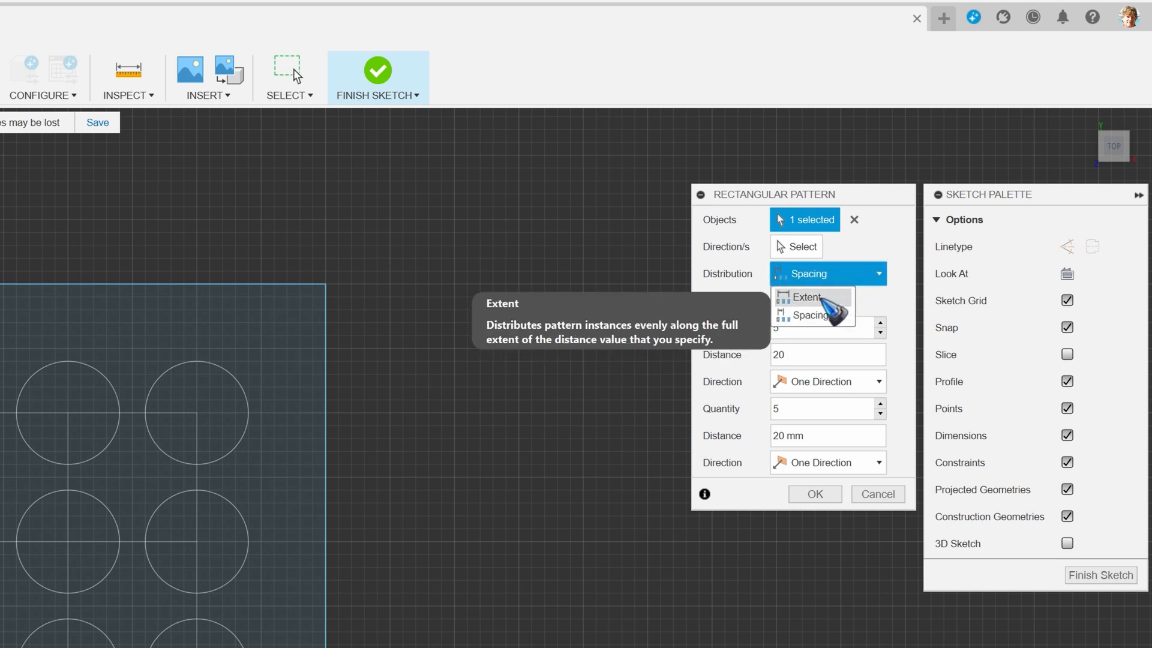
pyautogui.click(807, 297)
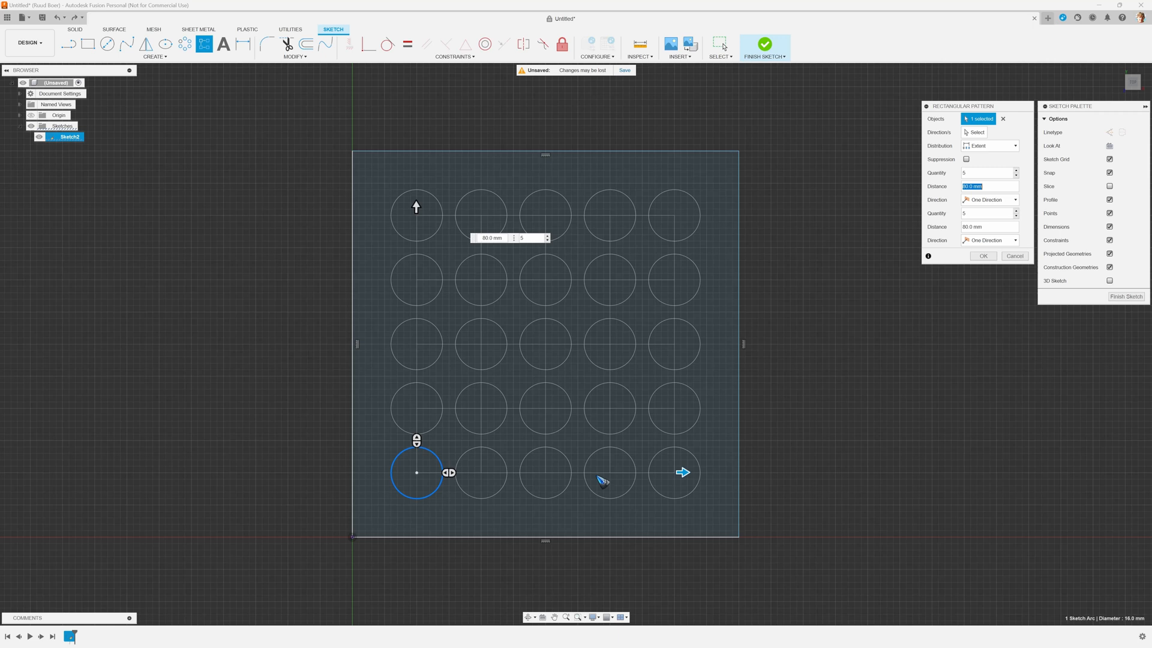
pyautogui.moveTo(429, 475)
pyautogui.write('120')
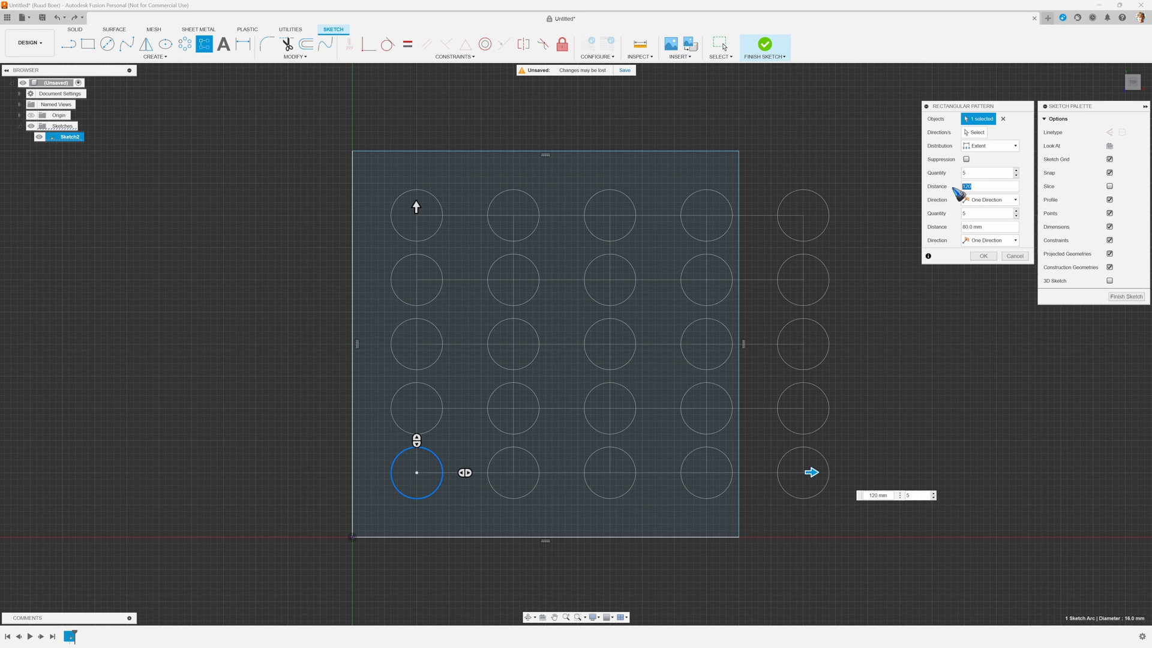
pyautogui.write('80')
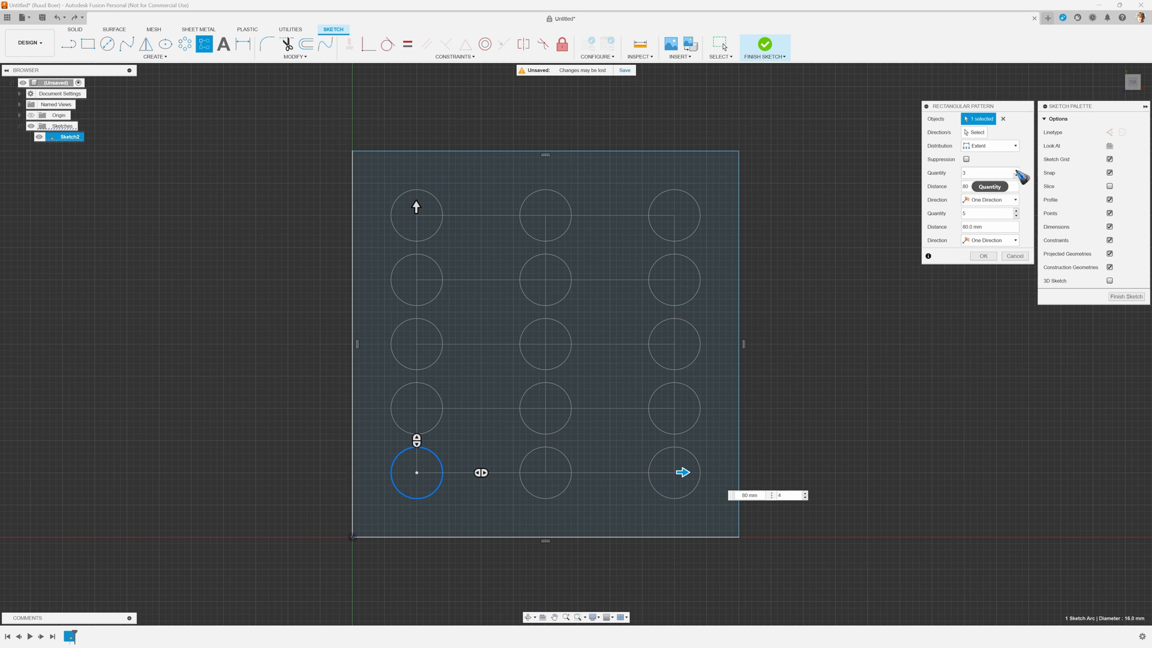
pyautogui.click(1014, 173)
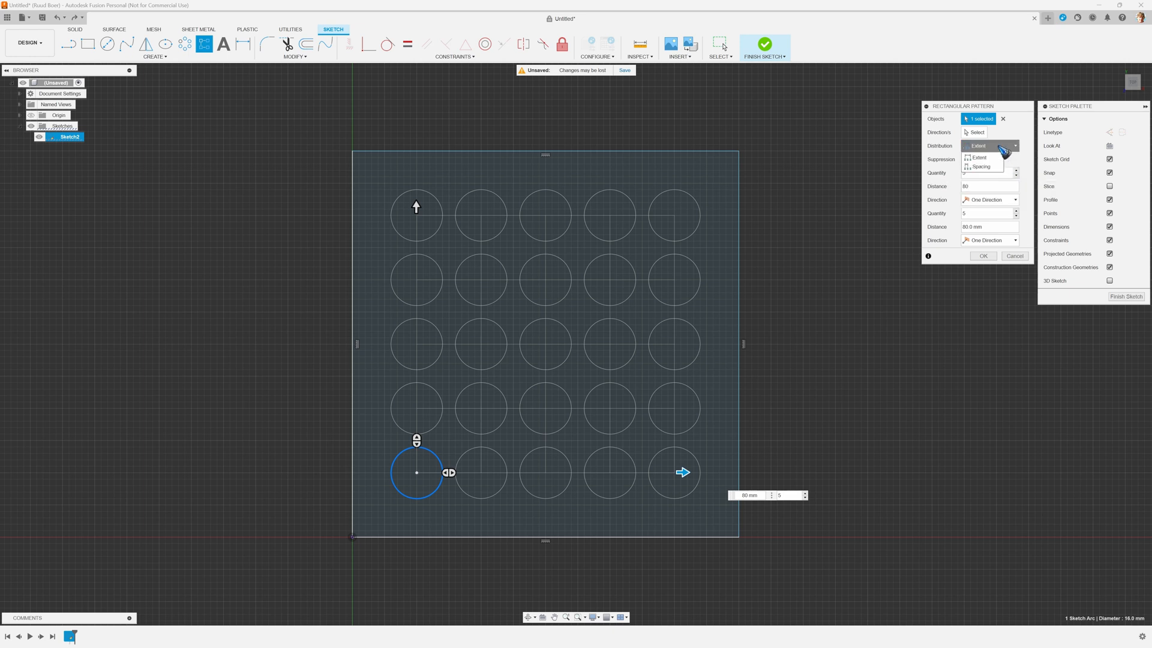
pyautogui.click(981, 166)
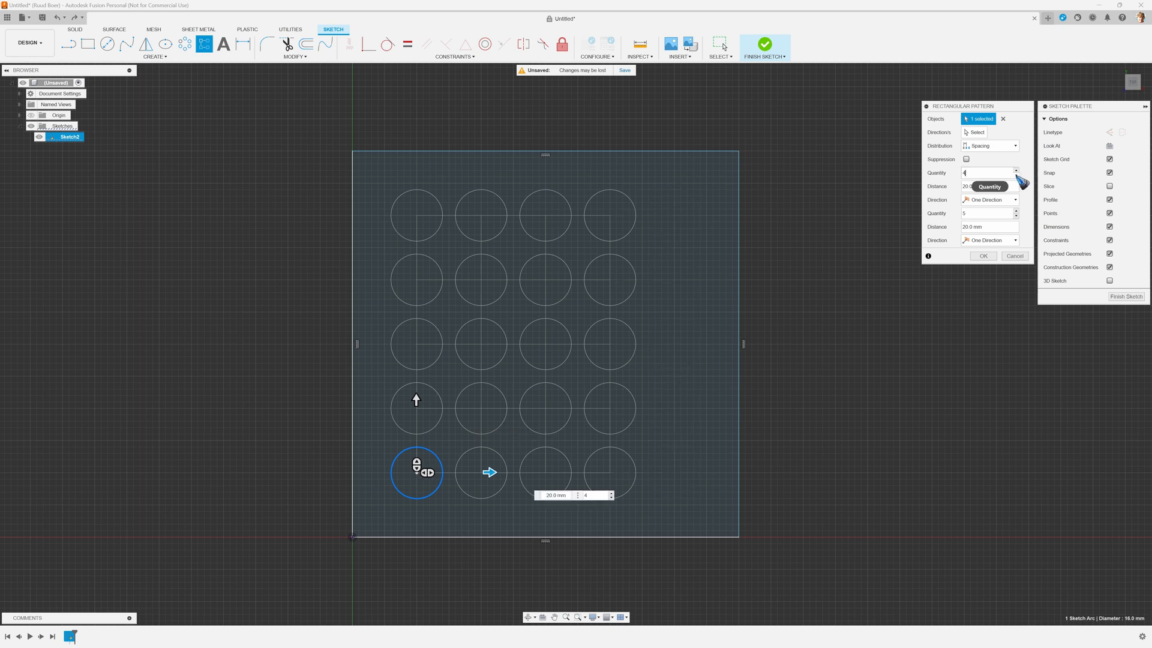
# Set the pattern to 2 by 2 copies, 80 mm apart both ways, and confirm
pyautogui.click(1014, 174)
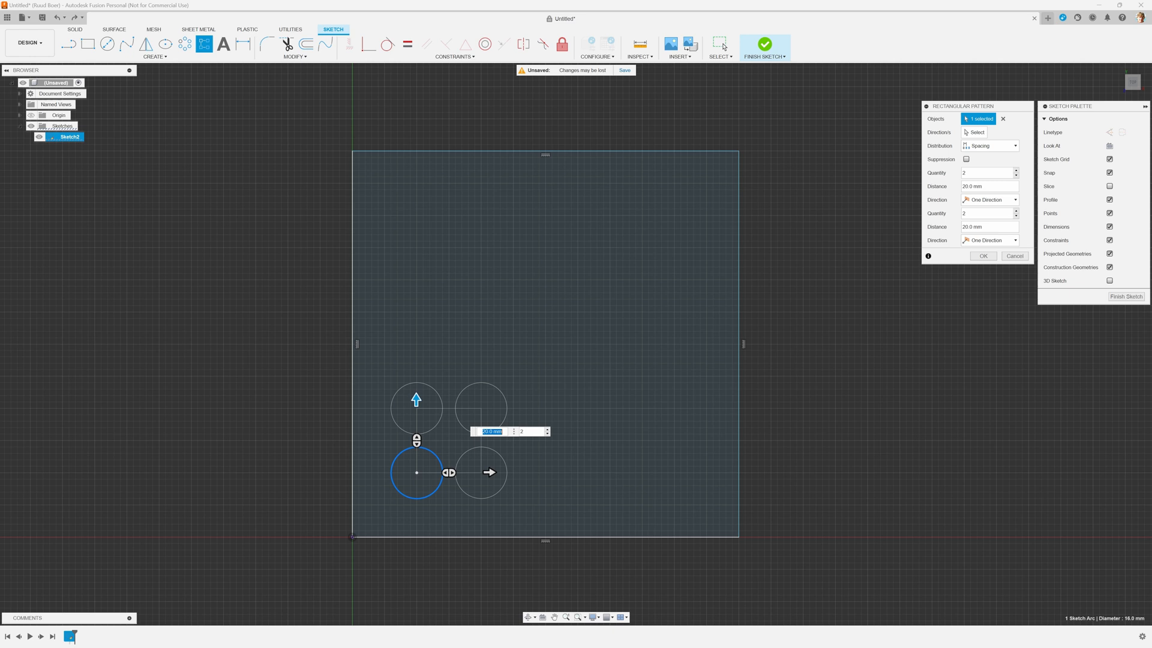
pyautogui.write('80')
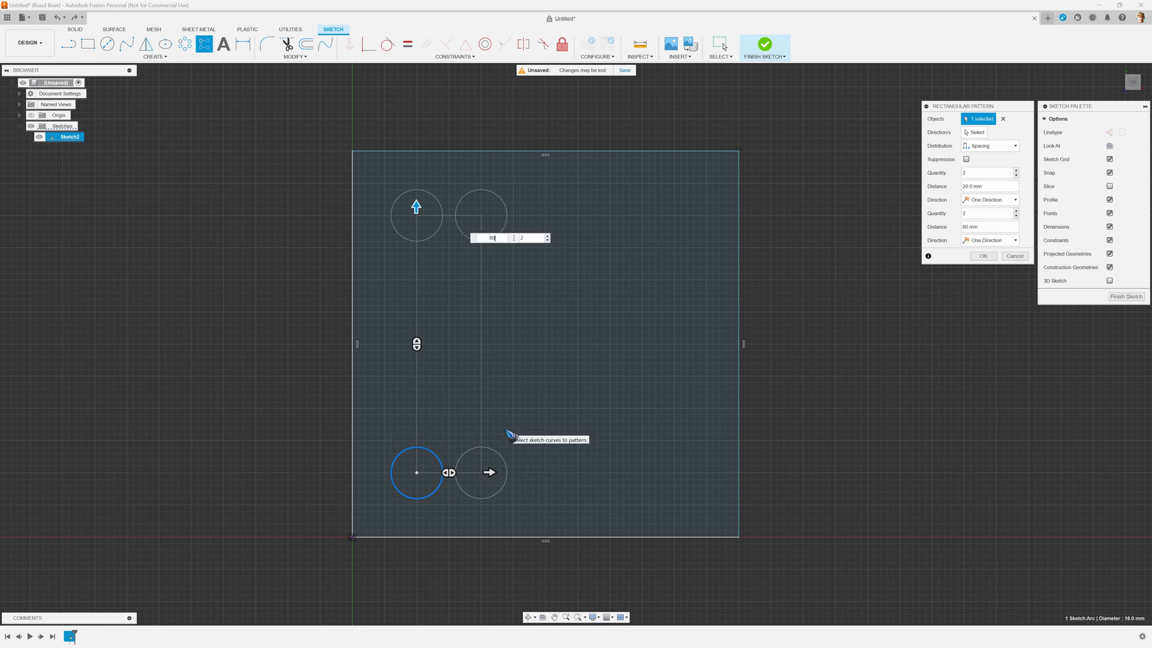
pyautogui.moveTo(491, 471)
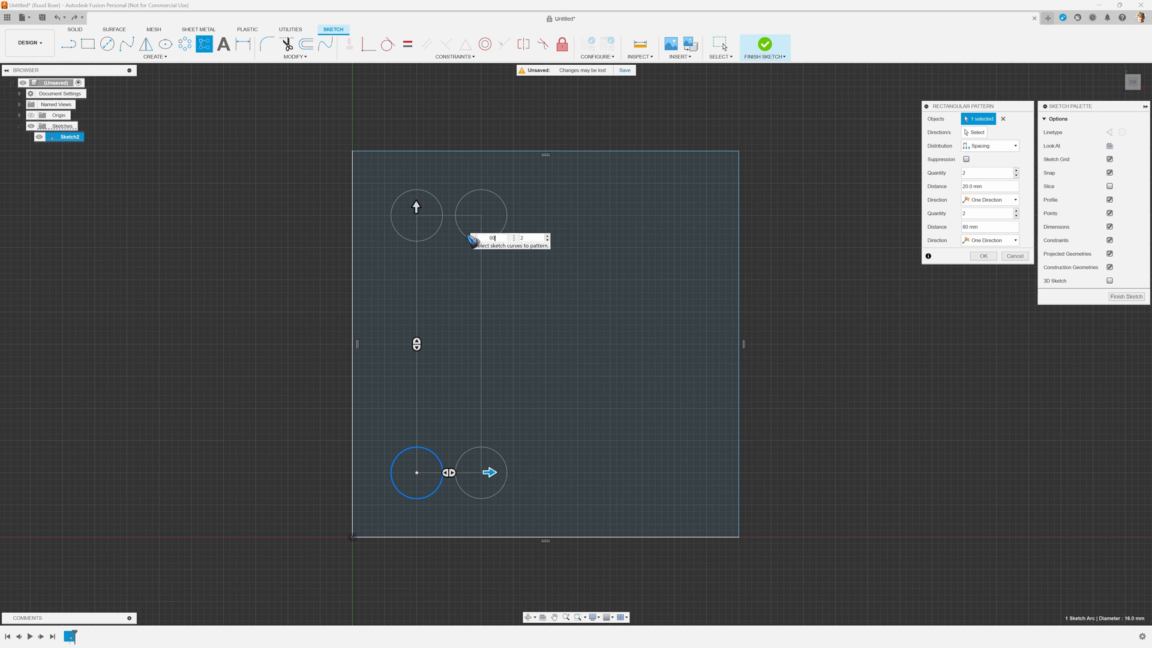
pyautogui.write('80')
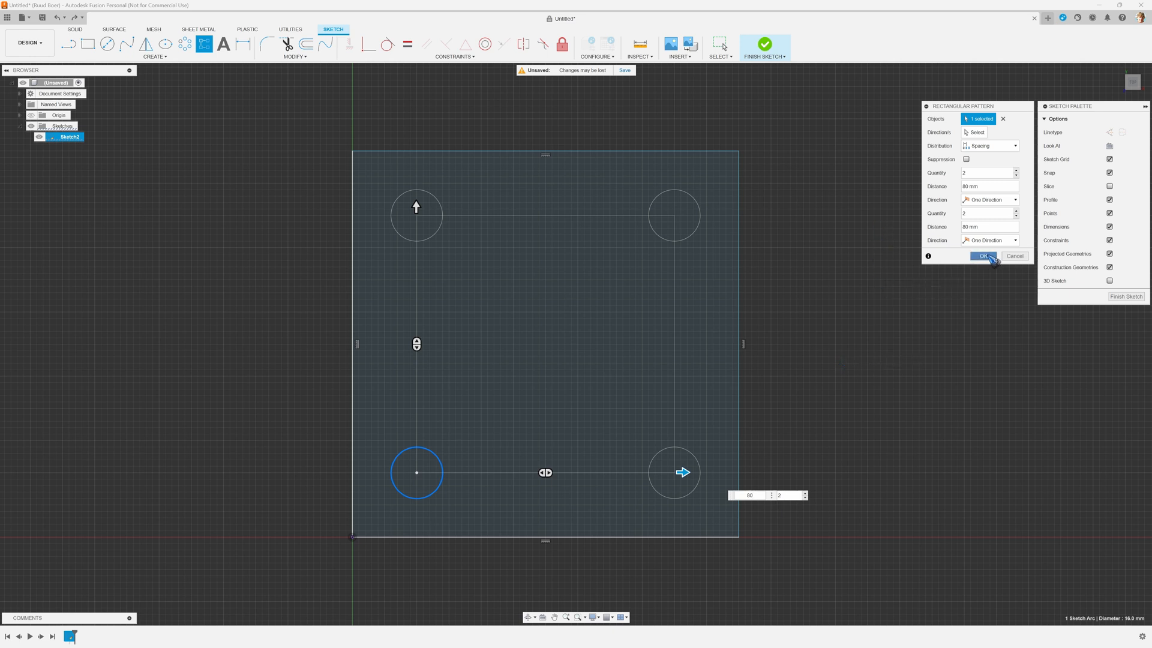
pyautogui.click(984, 256)
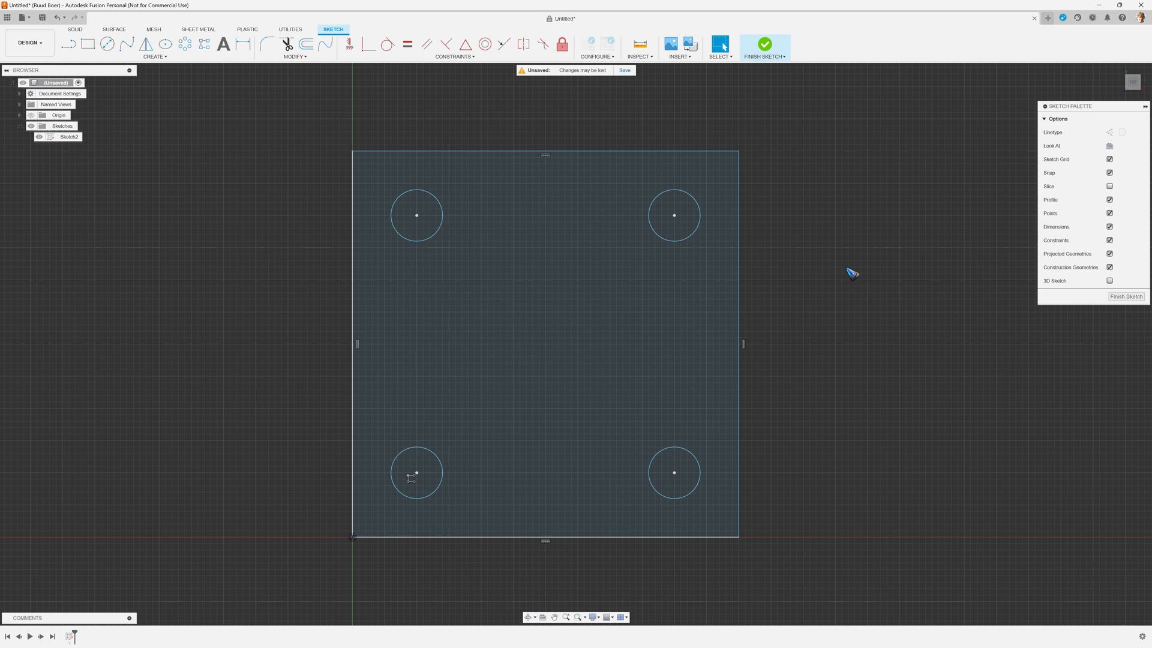
pyautogui.moveTo(739, 297)
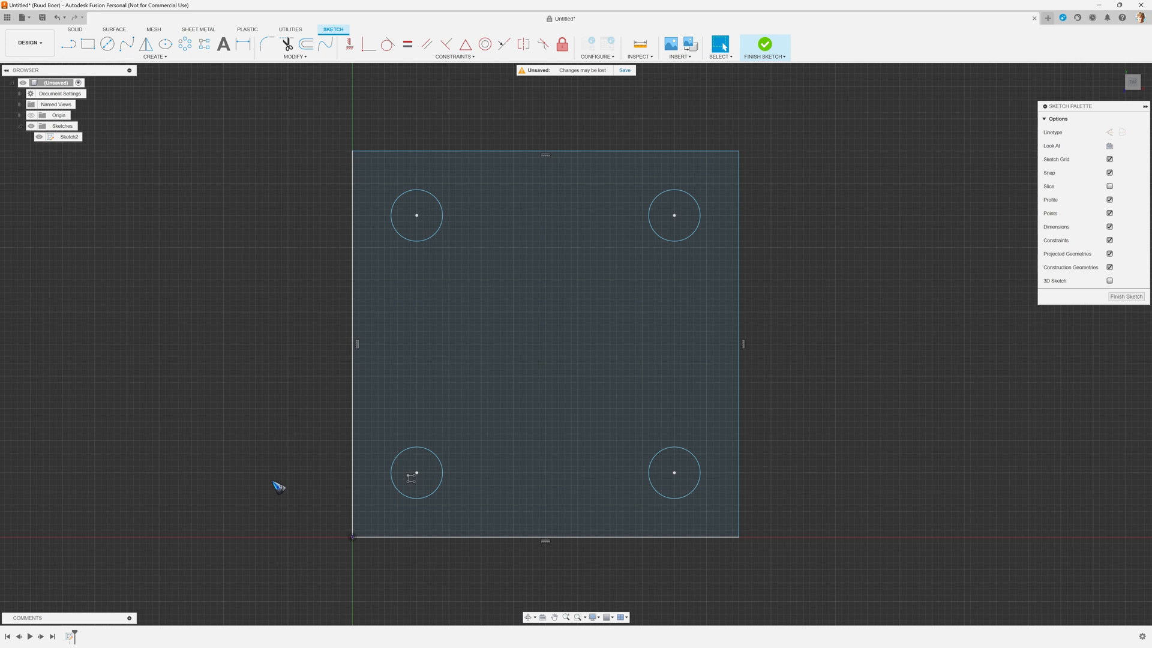
# Dimension the bottom-left circle's diameter as 20 mm
pyautogui.click(423, 477)
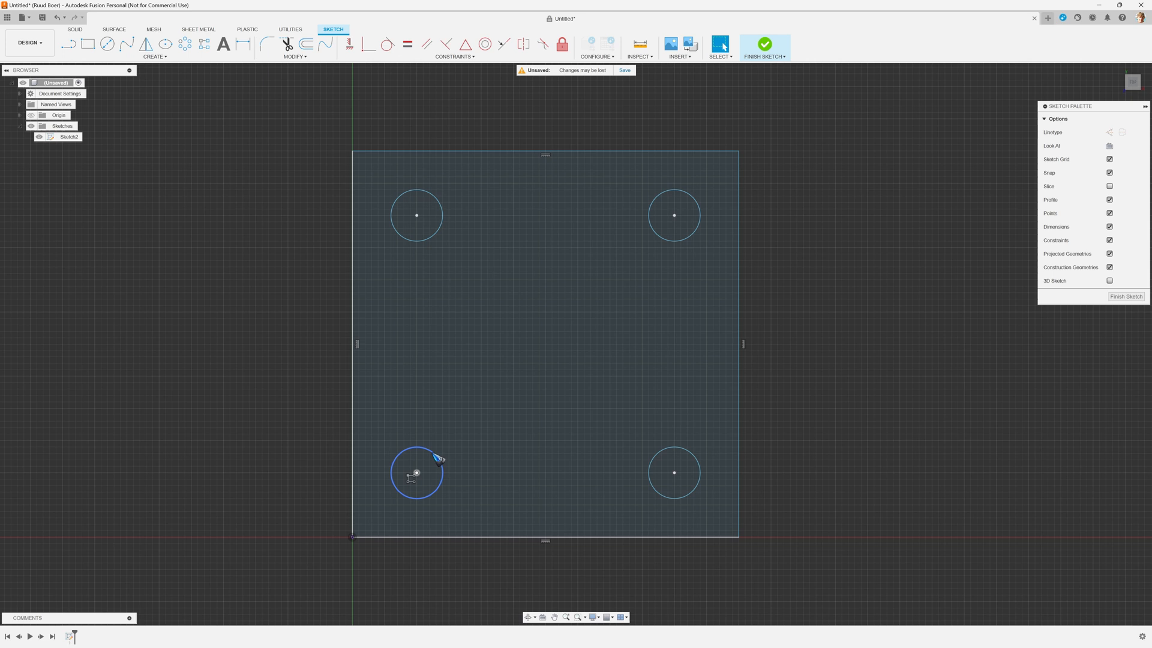
pyautogui.press('d')
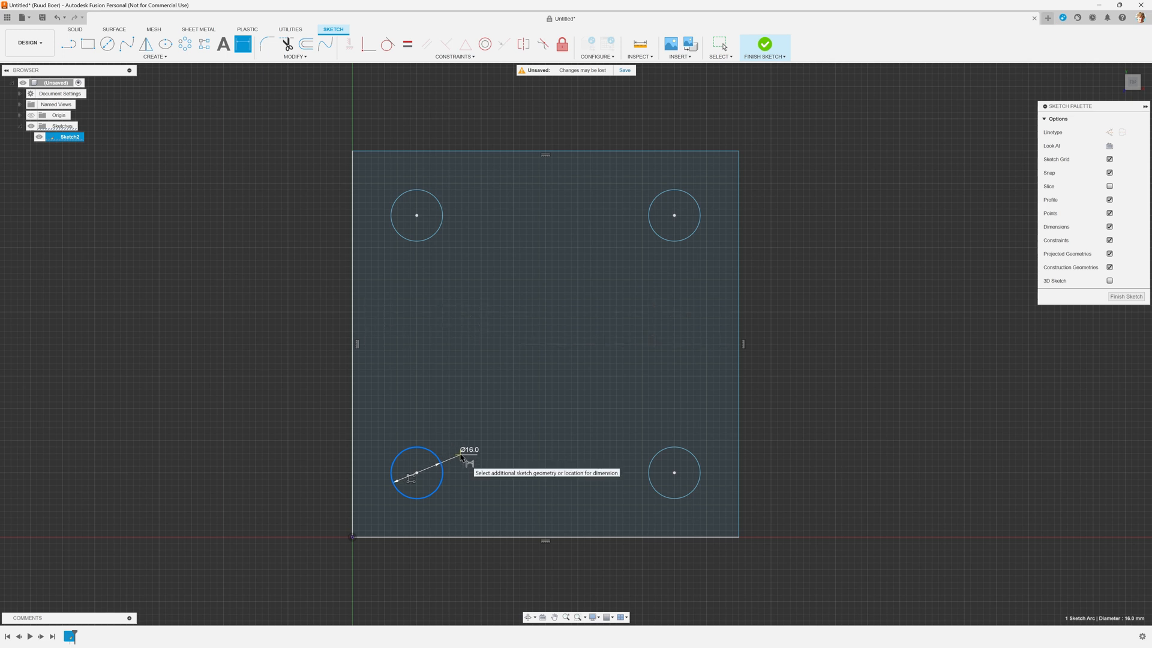
pyautogui.click(464, 455)
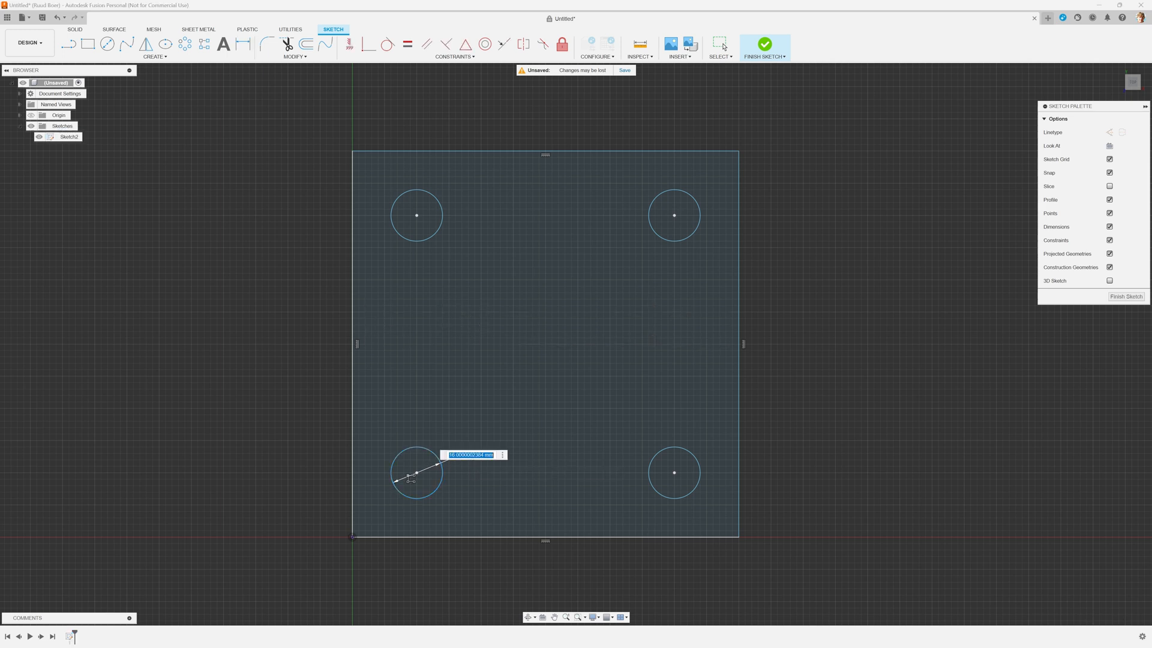
pyautogui.write('20')
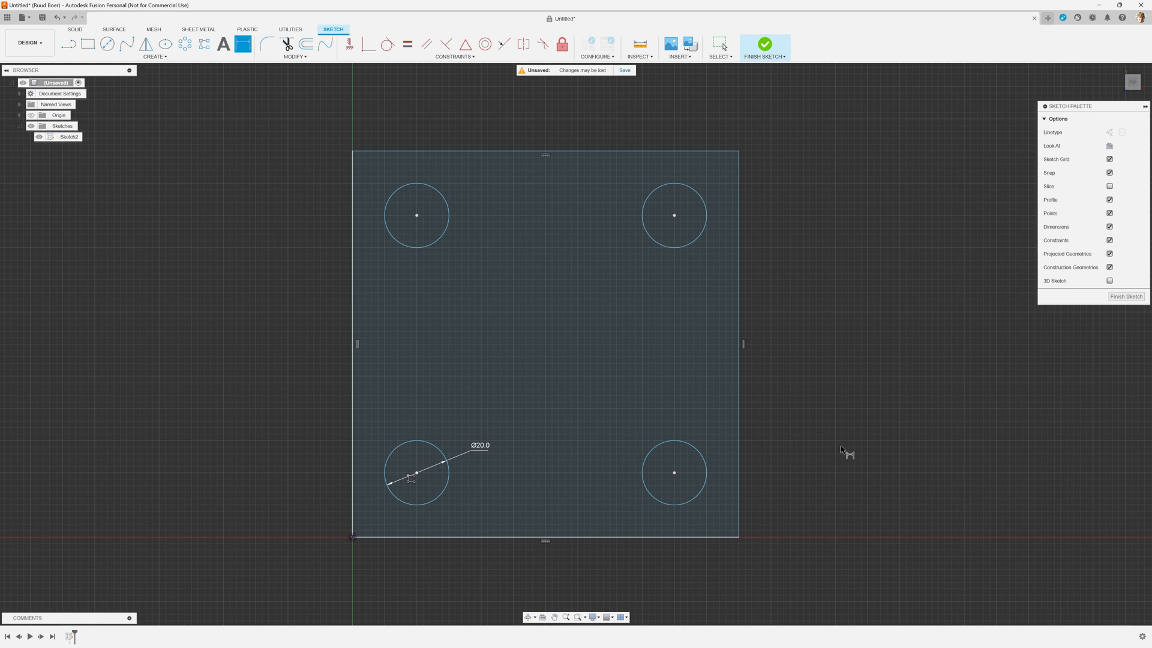
pyautogui.moveTo(817, 434)
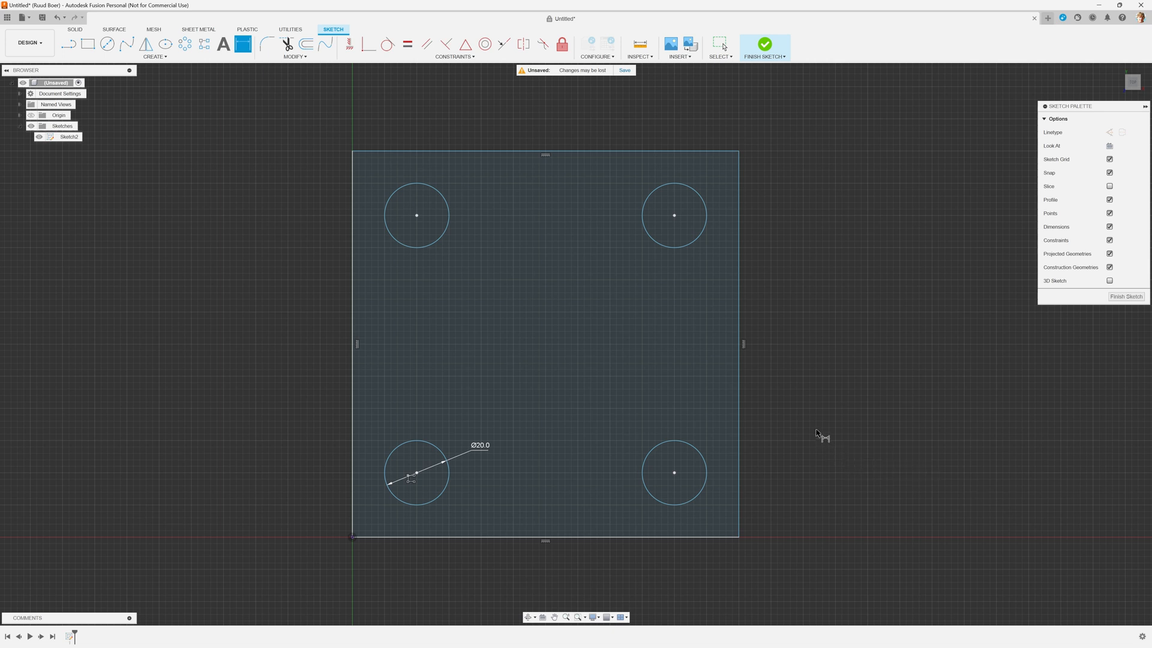
pyautogui.moveTo(299, 402)
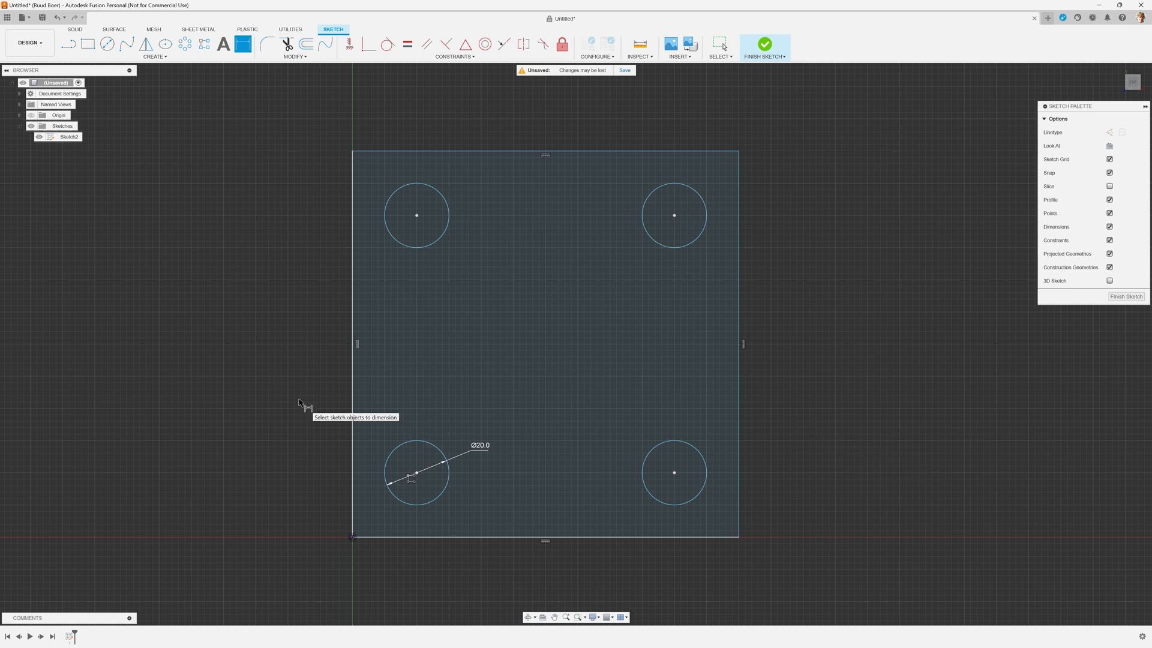
pyautogui.moveTo(680, 237)
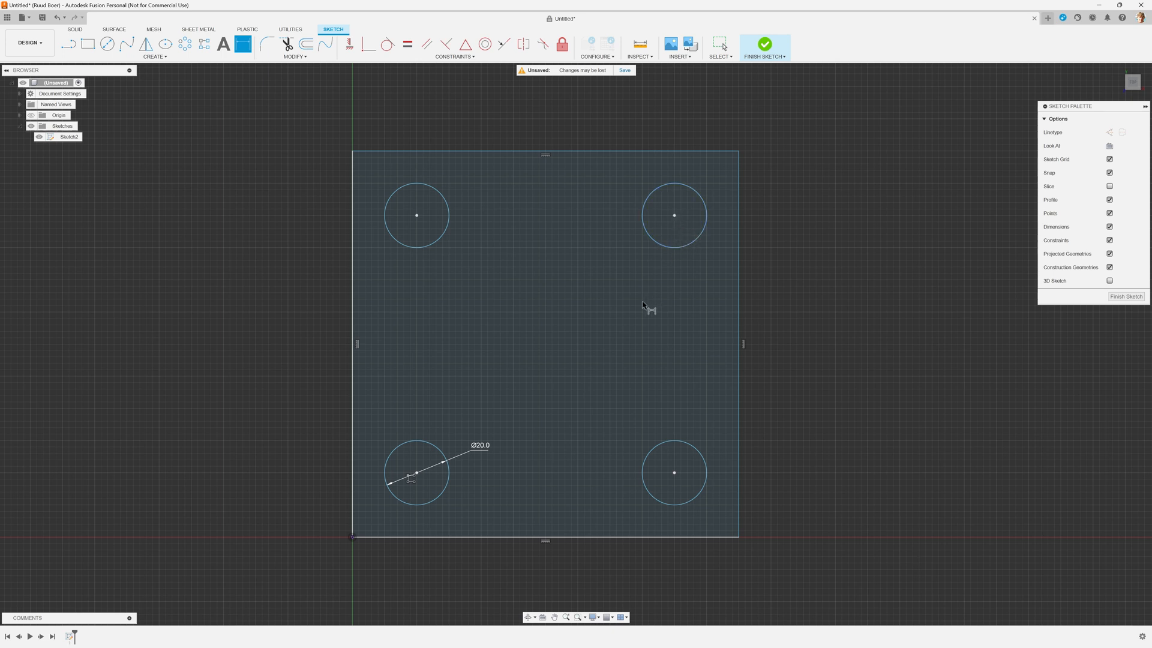
pyautogui.moveTo(485, 414)
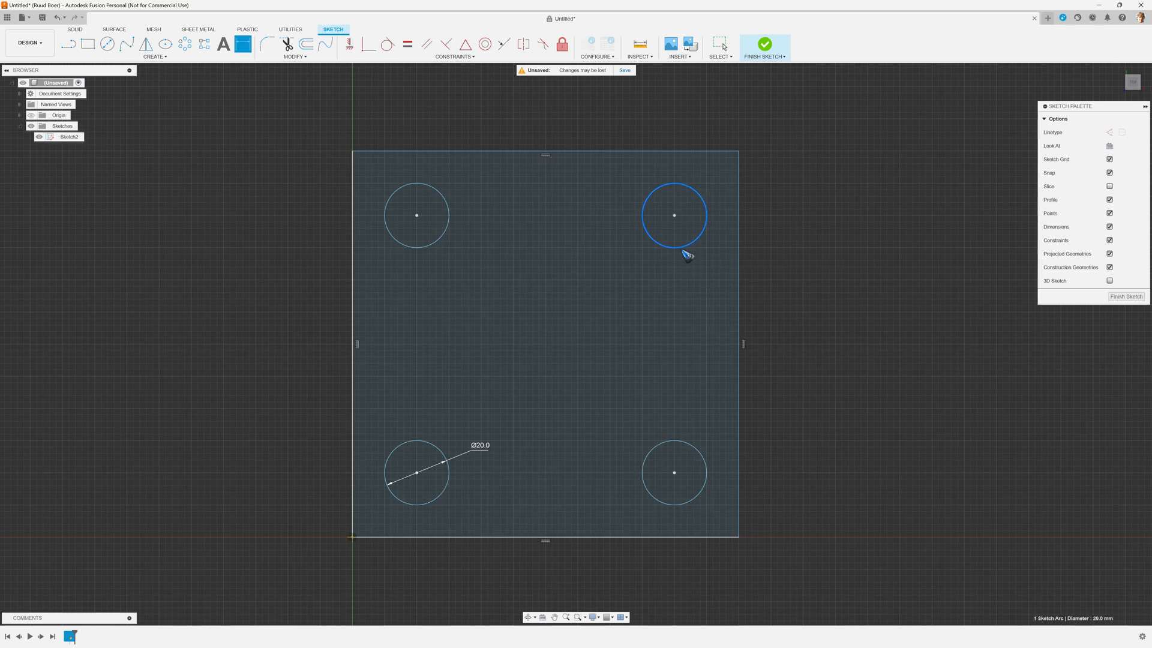
# Draw a six-sided circumscribed polygon at the origin in a new XY sketch
pyautogui.click(675, 216)
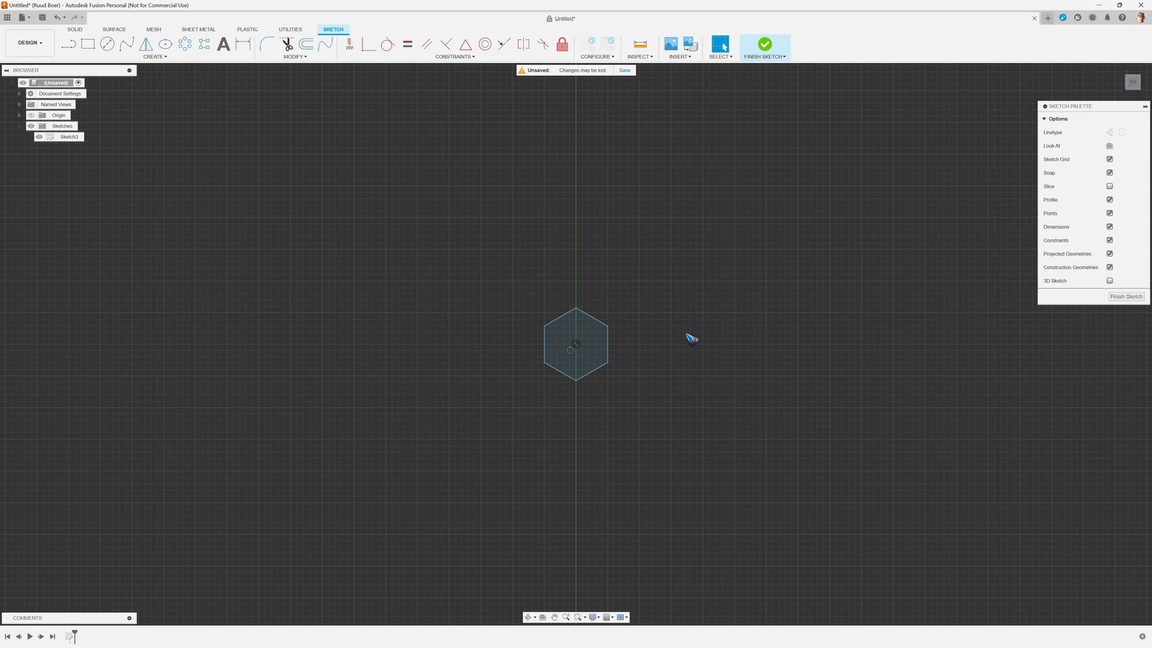
pyautogui.moveTo(661, 344)
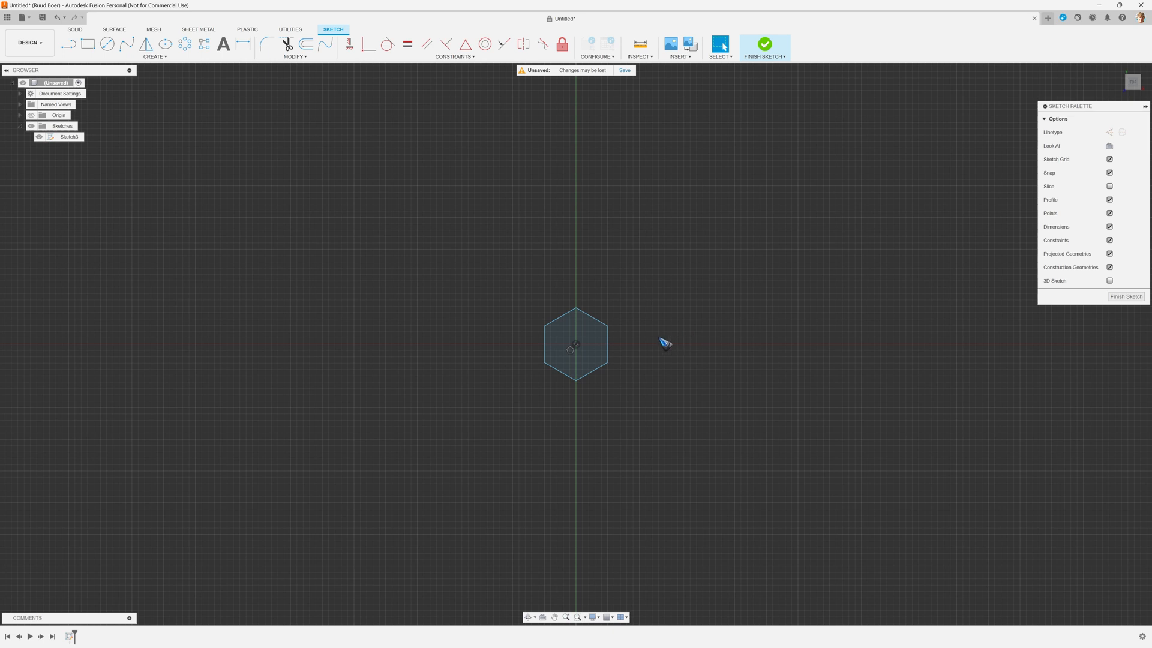
# Switch lines to construction linetype and draw a line out from the hexagon centre
pyautogui.press('l')
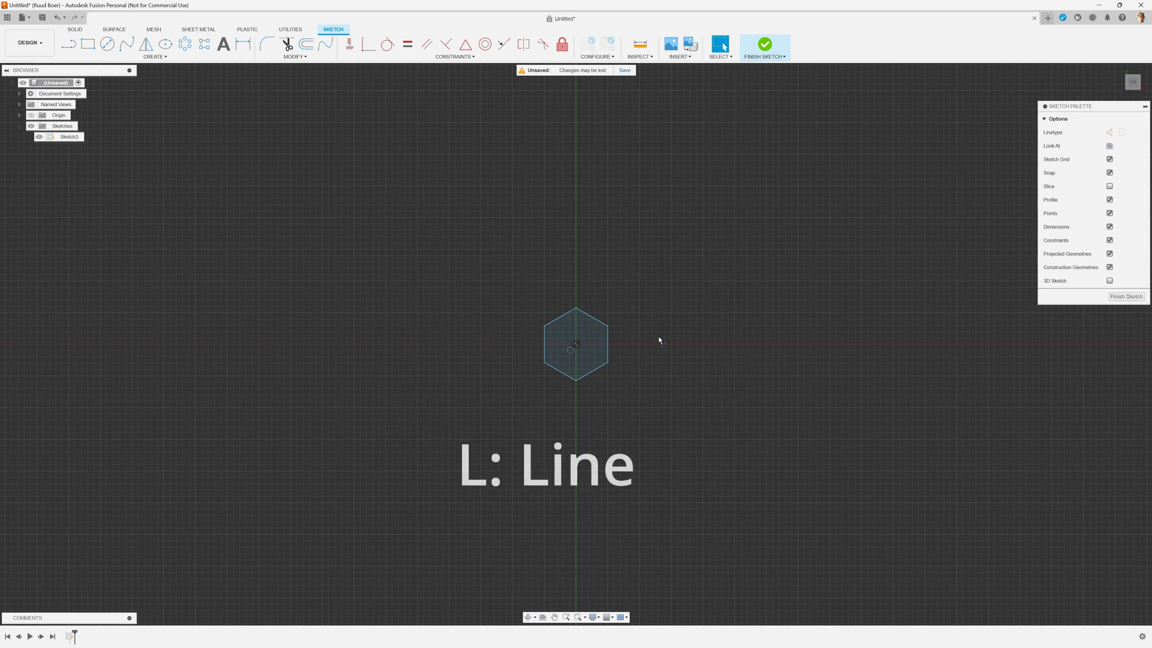
pyautogui.click(73, 40)
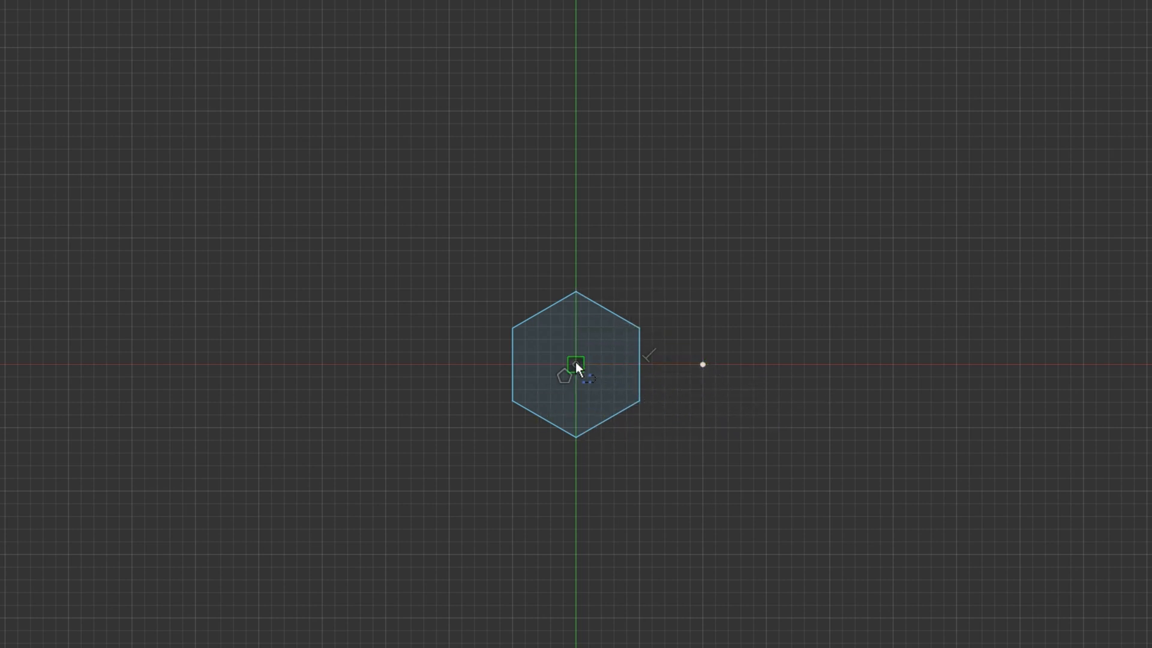
pyautogui.moveTo(576, 366); pyautogui.dragTo(609, 312)
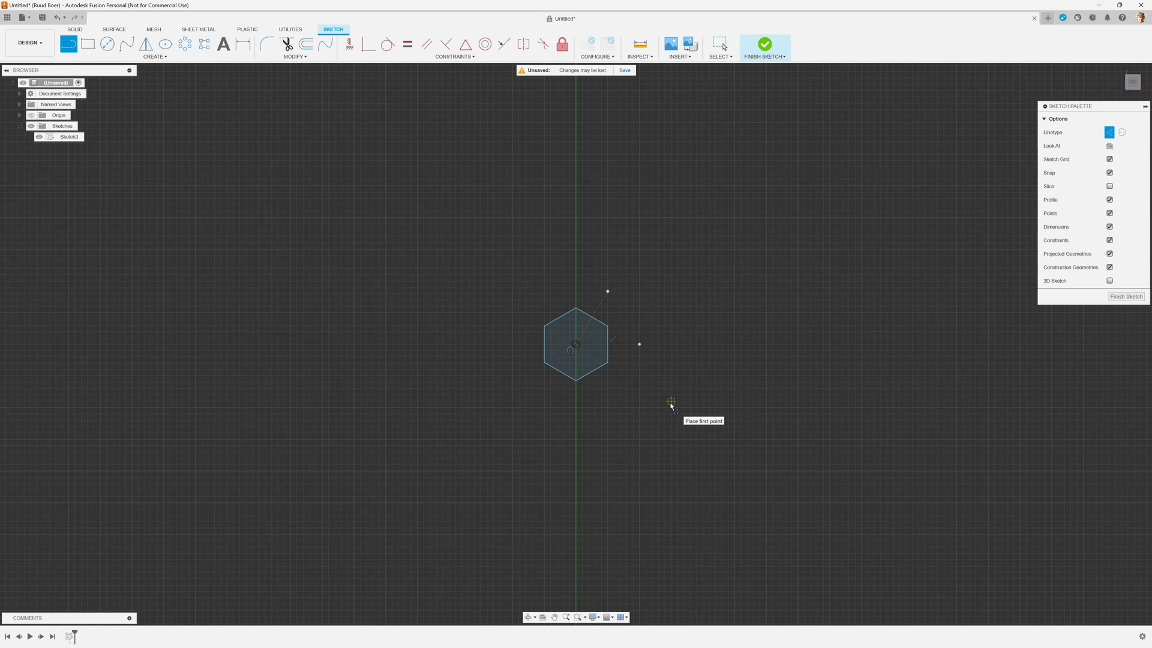
pyautogui.moveTo(966, 171)
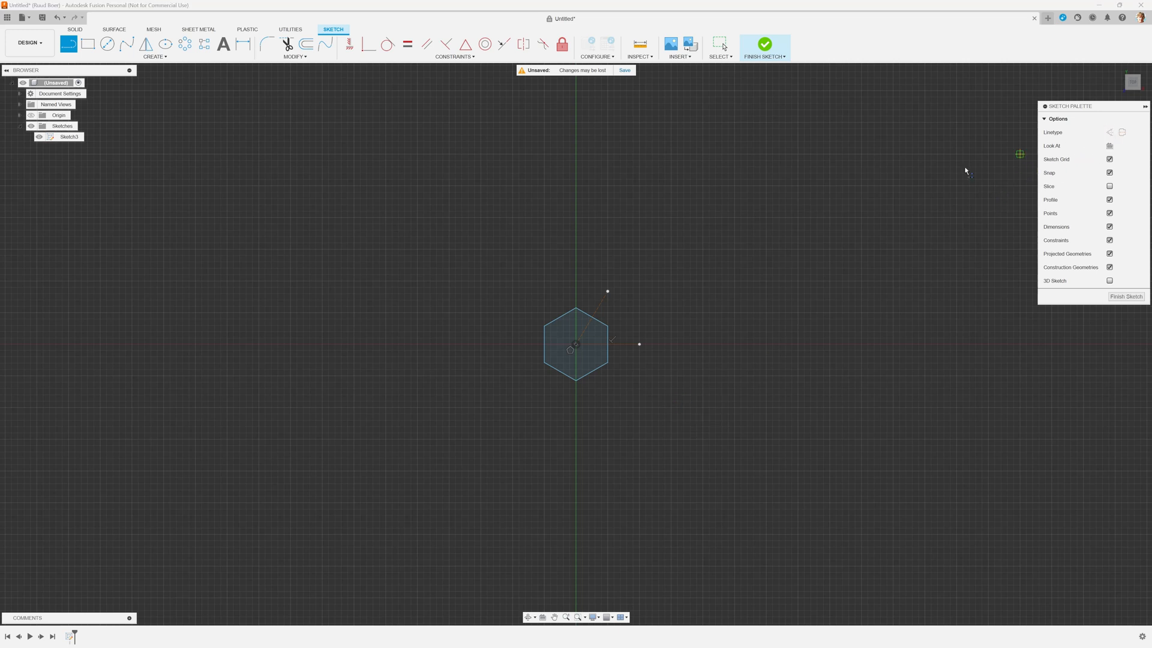
pyautogui.moveTo(213, 148)
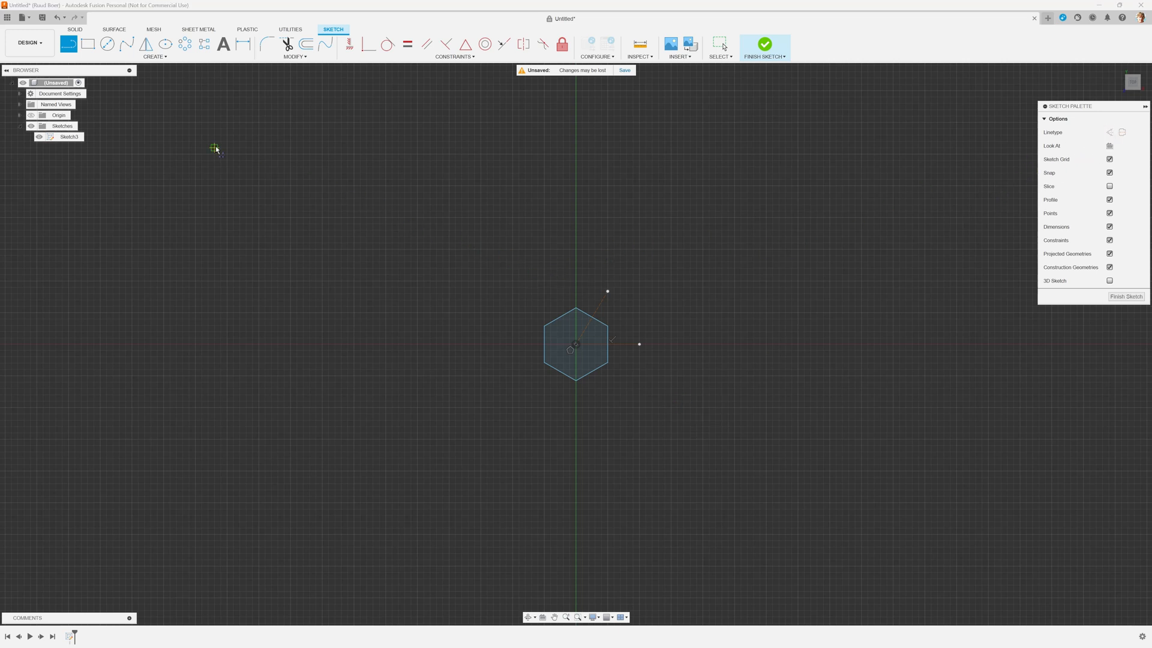
# Start a rectangular pattern of the six hexagon edges and activate direction selection
pyautogui.click(156, 56)
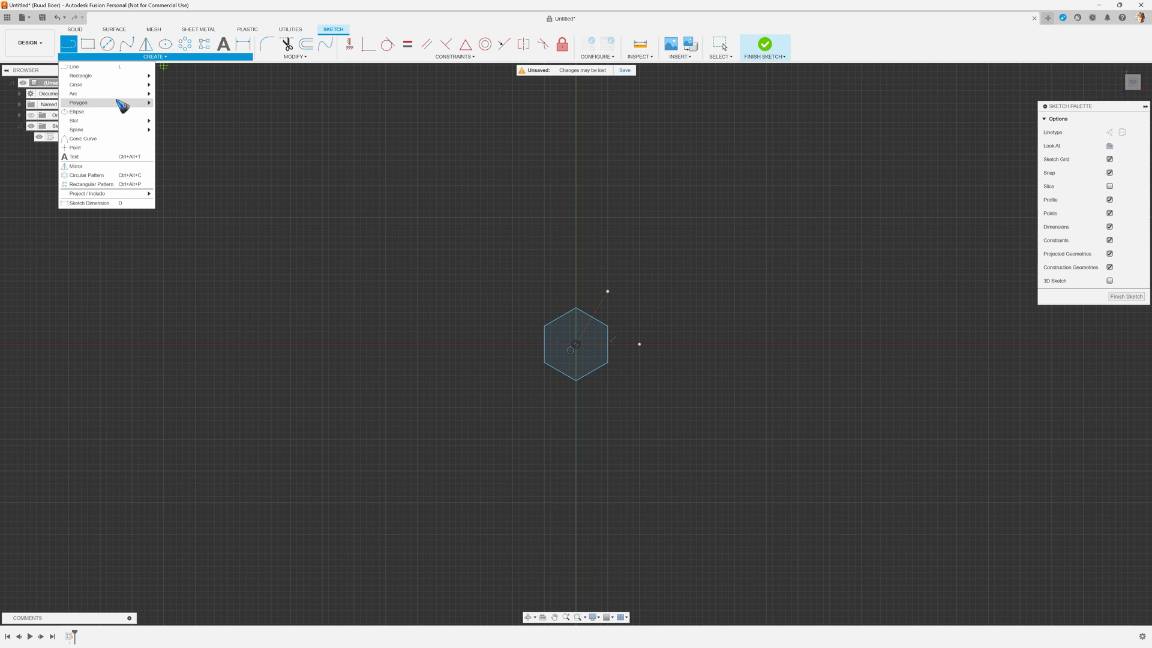
pyautogui.click(90, 183)
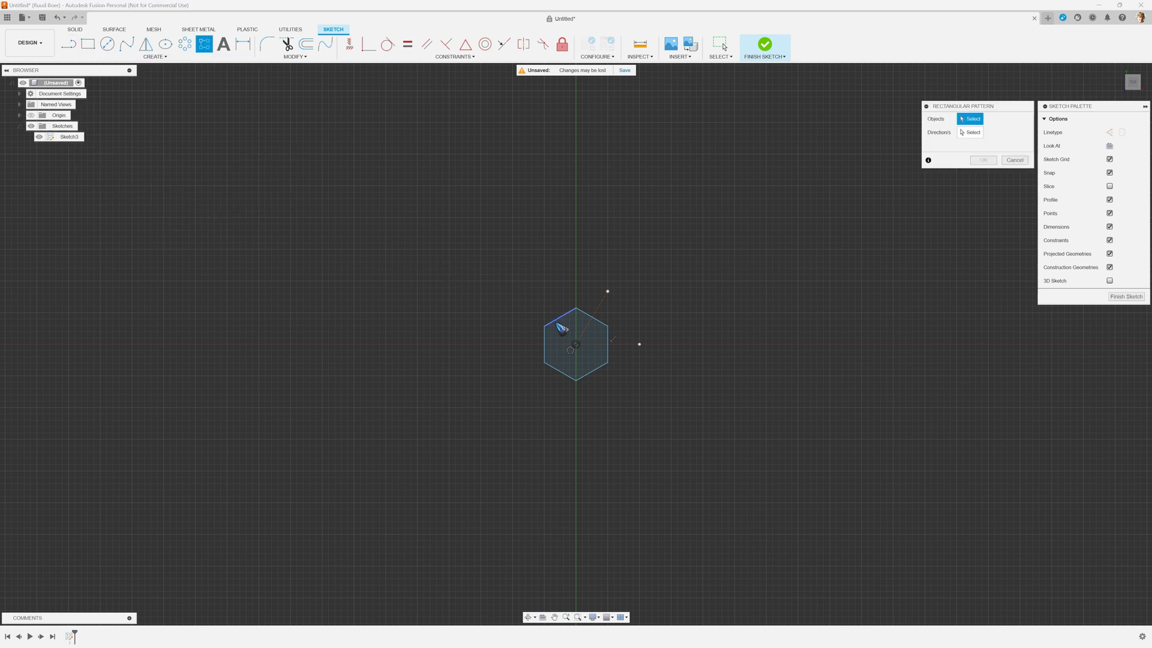
pyautogui.click(558, 329)
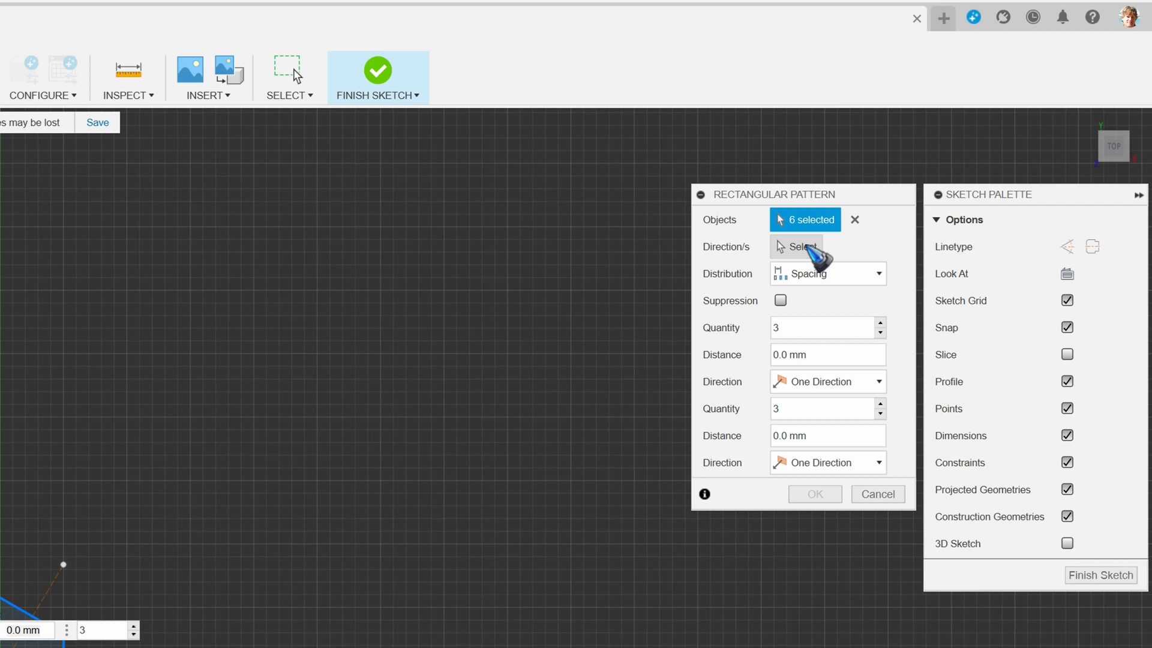
pyautogui.click(796, 246)
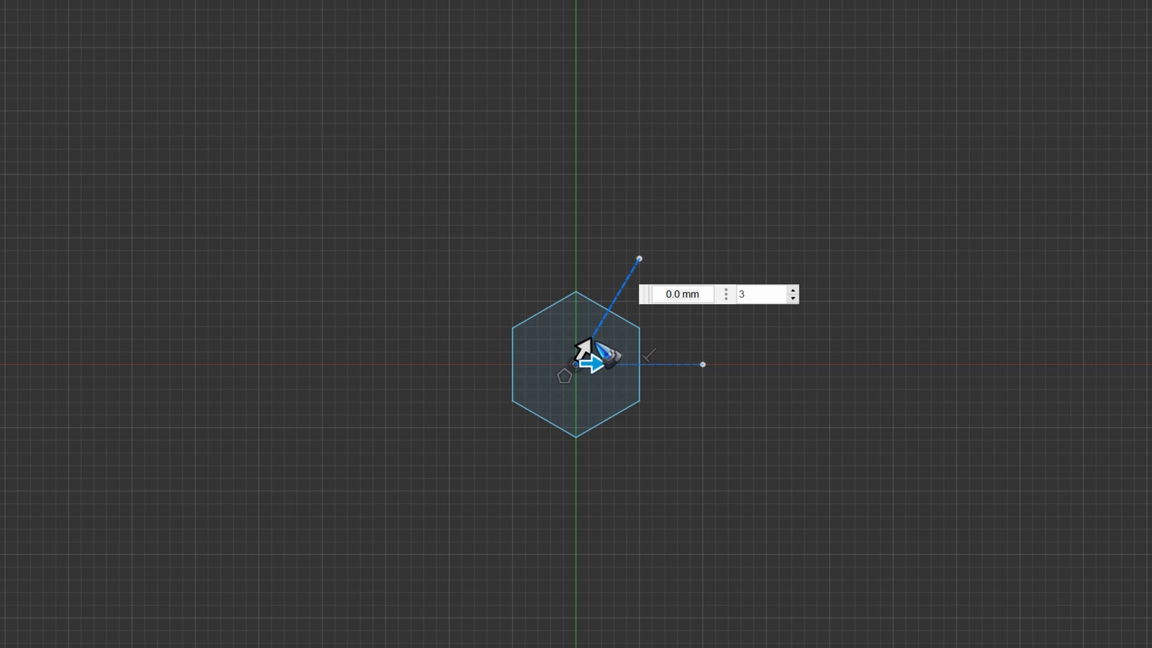
pyautogui.moveTo(745, 102)
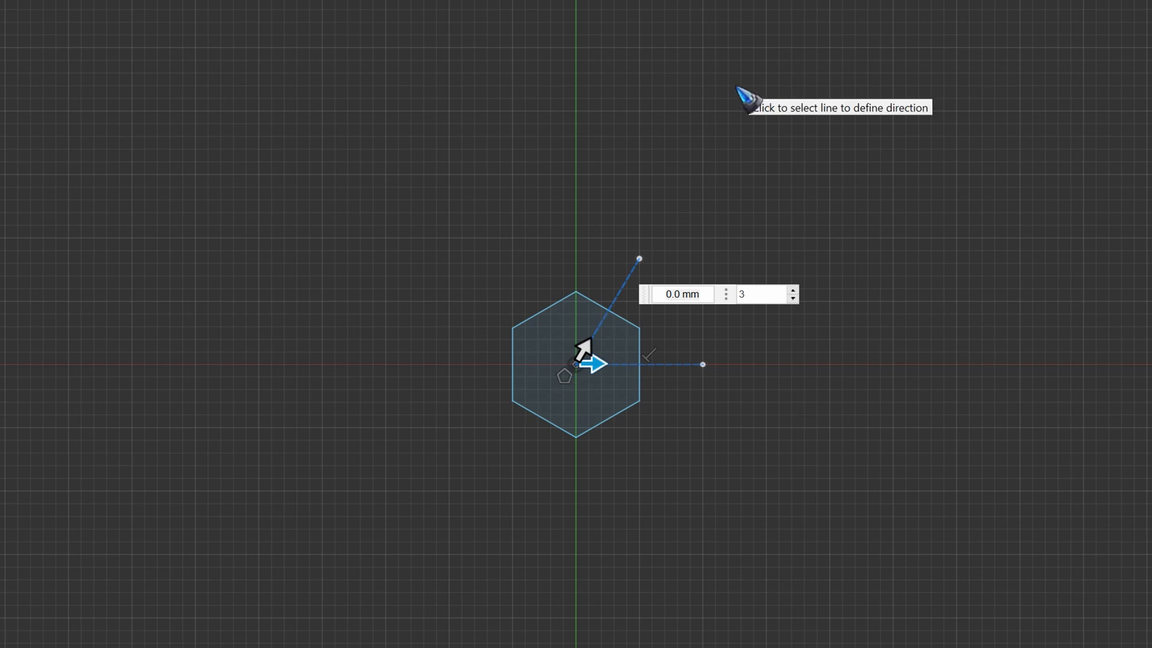
# Use the horizontal and angled construction lines as directions, three copies along each
pyautogui.click(595, 363)
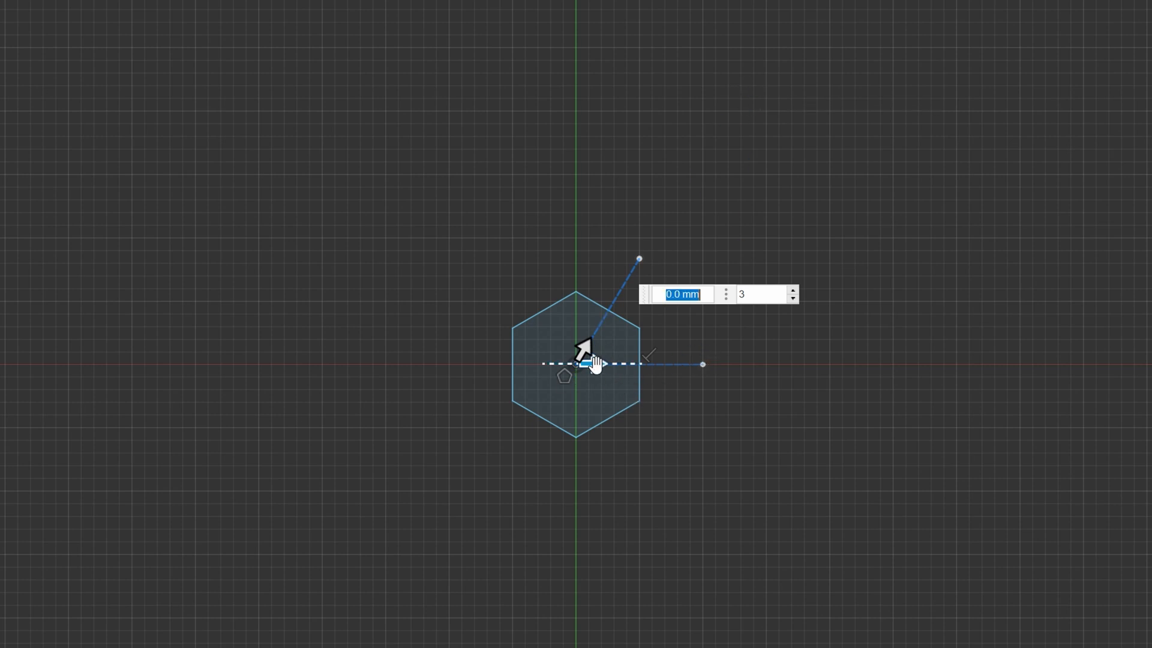
pyautogui.moveTo(595, 364); pyautogui.dragTo(745, 364)
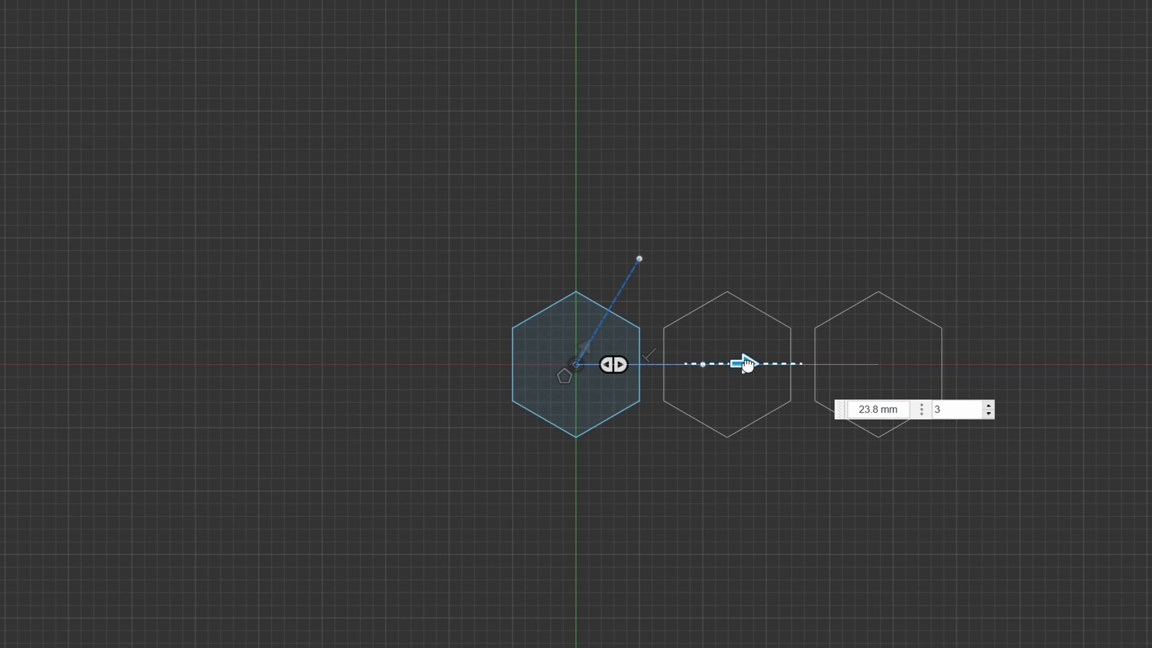
pyautogui.moveTo(746, 366); pyautogui.dragTo(628, 268)
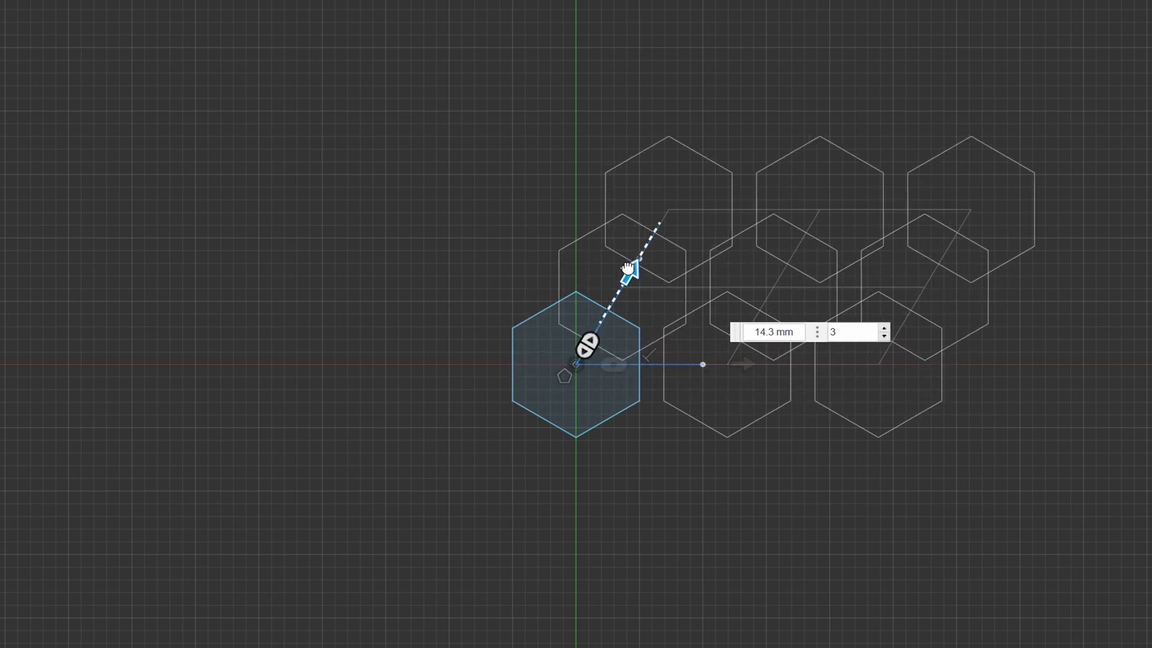
pyautogui.moveTo(628, 268); pyautogui.dragTo(669, 202)
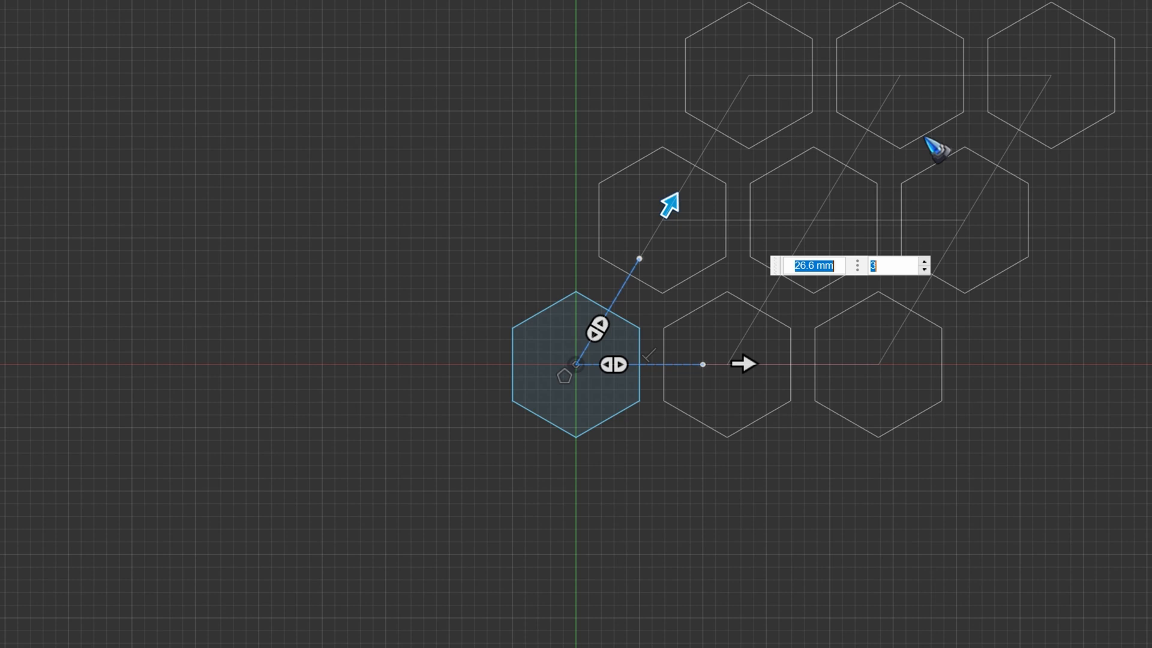
pyautogui.moveTo(291, 615)
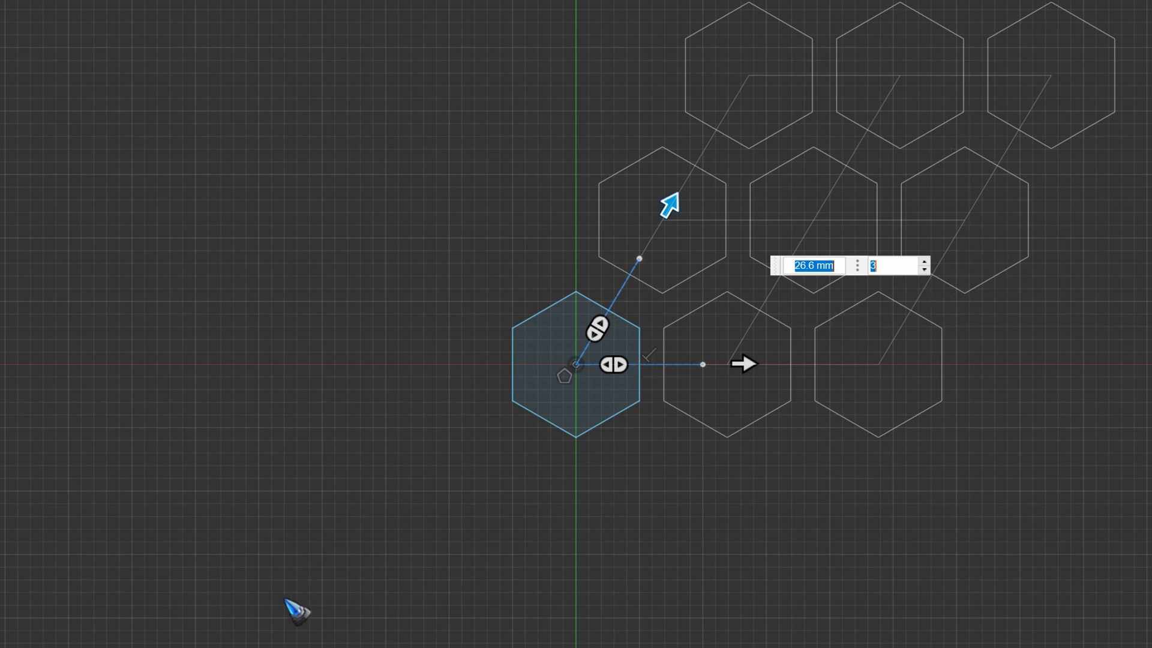
pyautogui.moveTo(1056, 284)
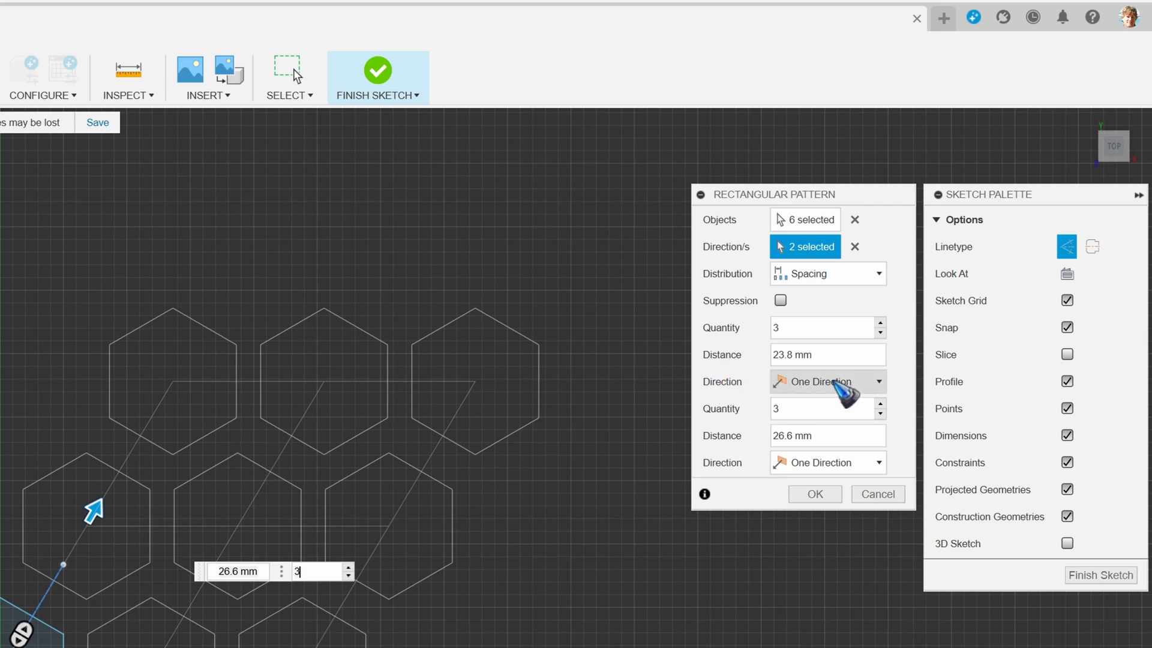
# Set both pattern directions to Symmetric with quantity 5
pyautogui.click(827, 381)
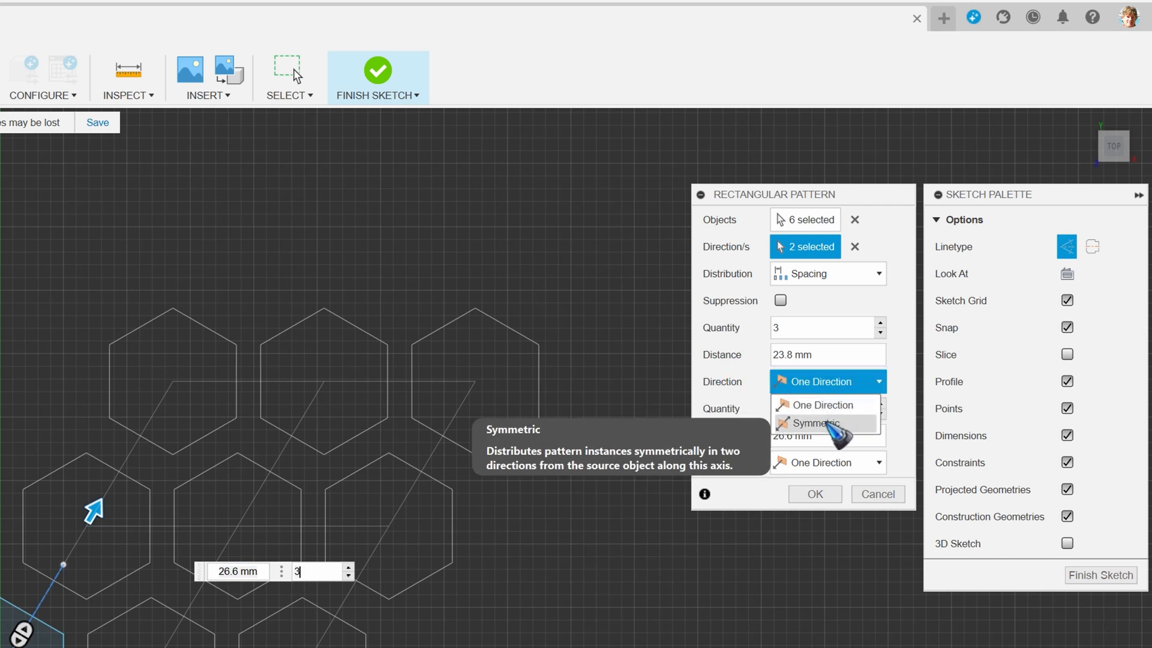
pyautogui.click(817, 423)
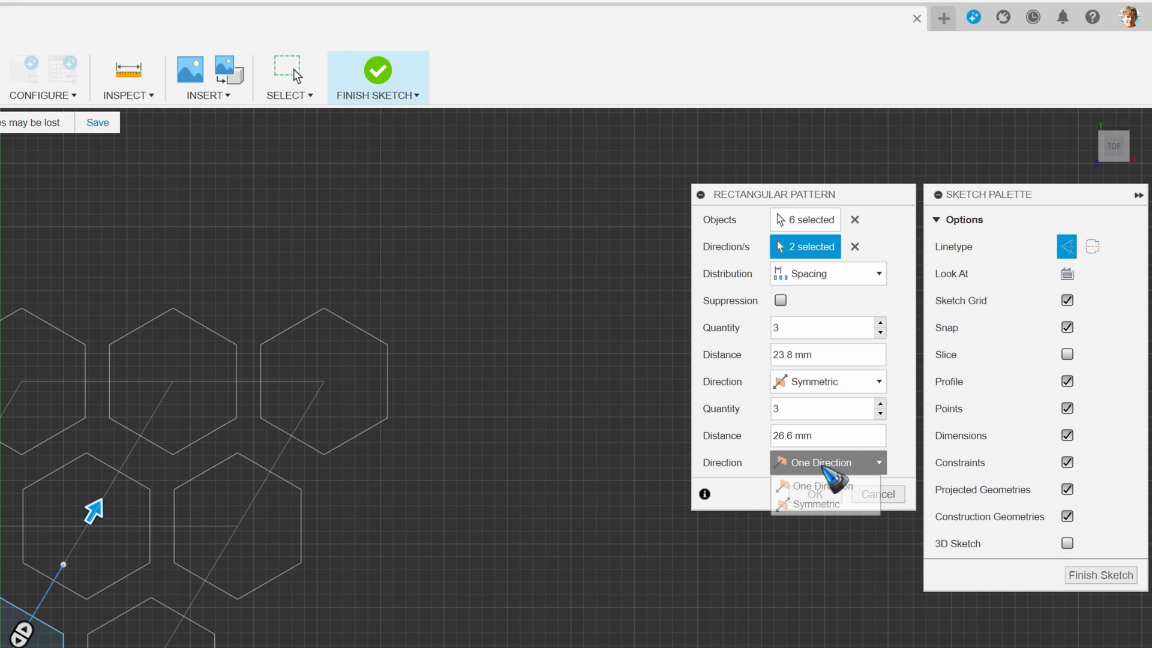
pyautogui.click(818, 504)
pyautogui.write('4')
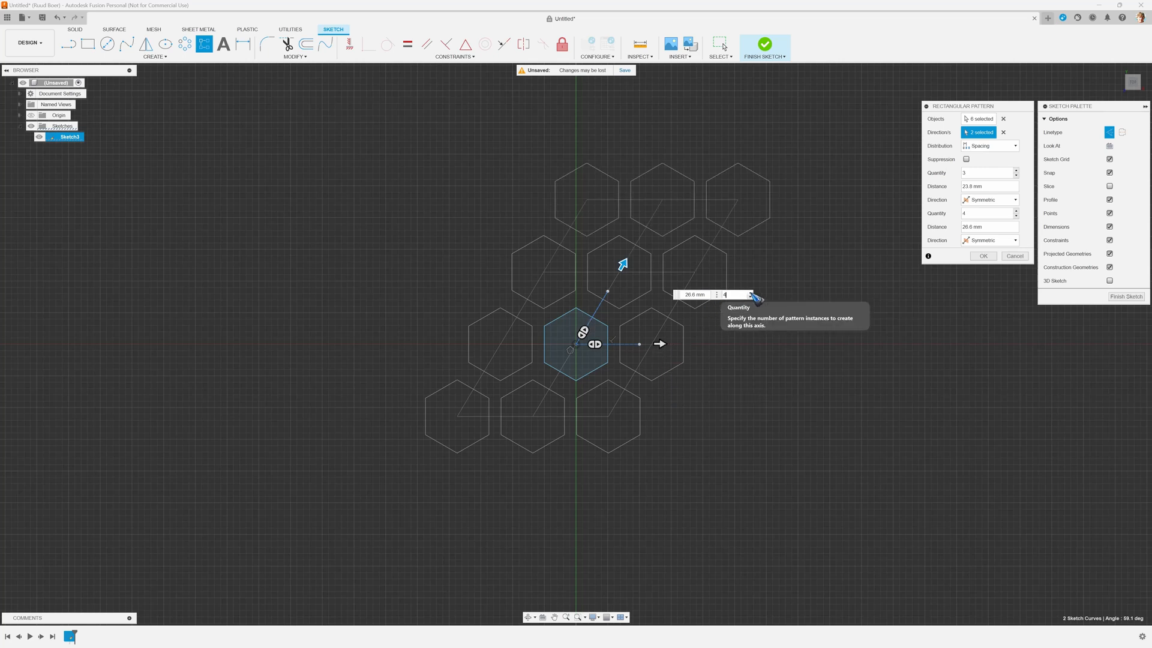
pyautogui.write('5')
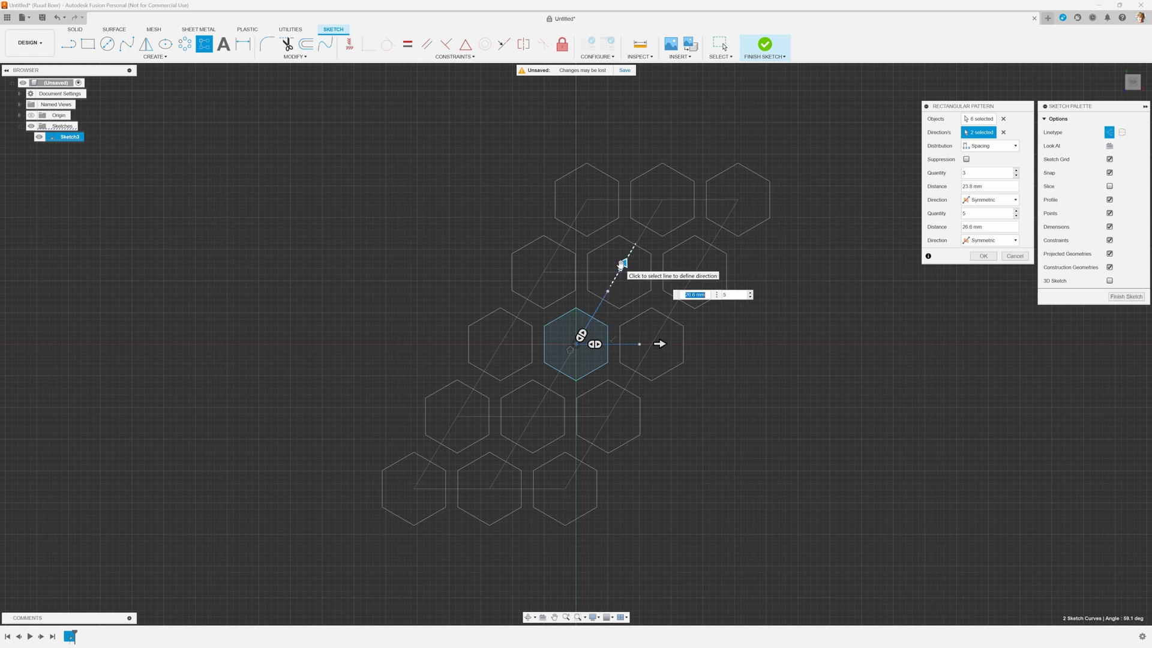
pyautogui.moveTo(754, 295)
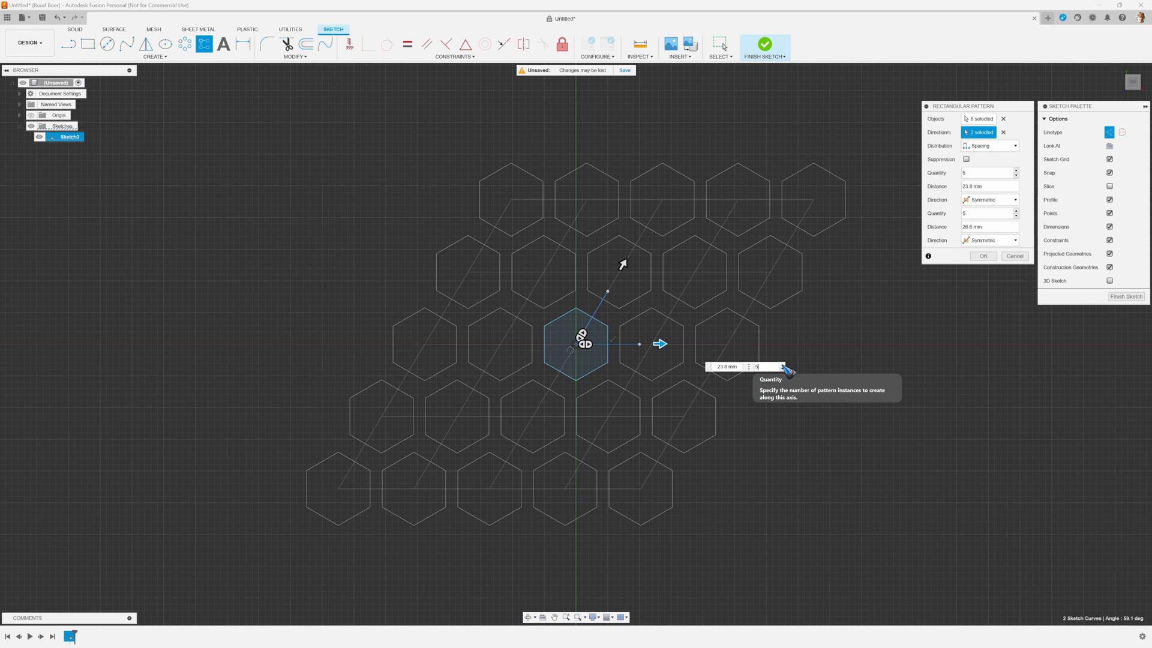
pyautogui.moveTo(812, 426)
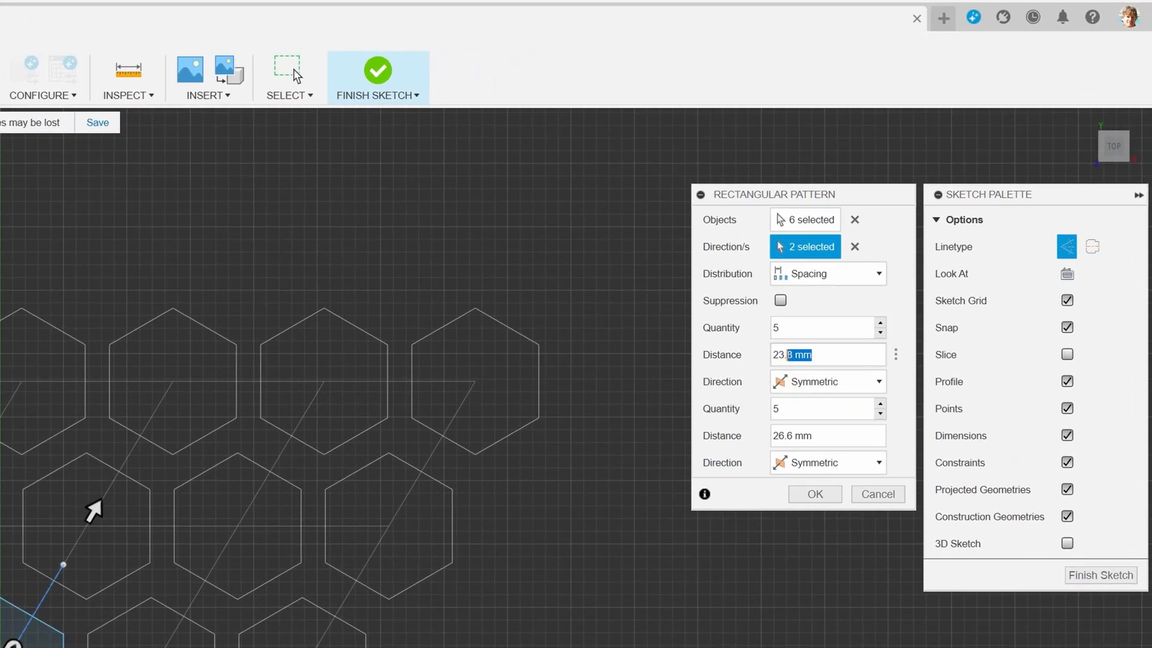
# Set both pattern distances to 24 mm and enable instance suppression
pyautogui.write('24')
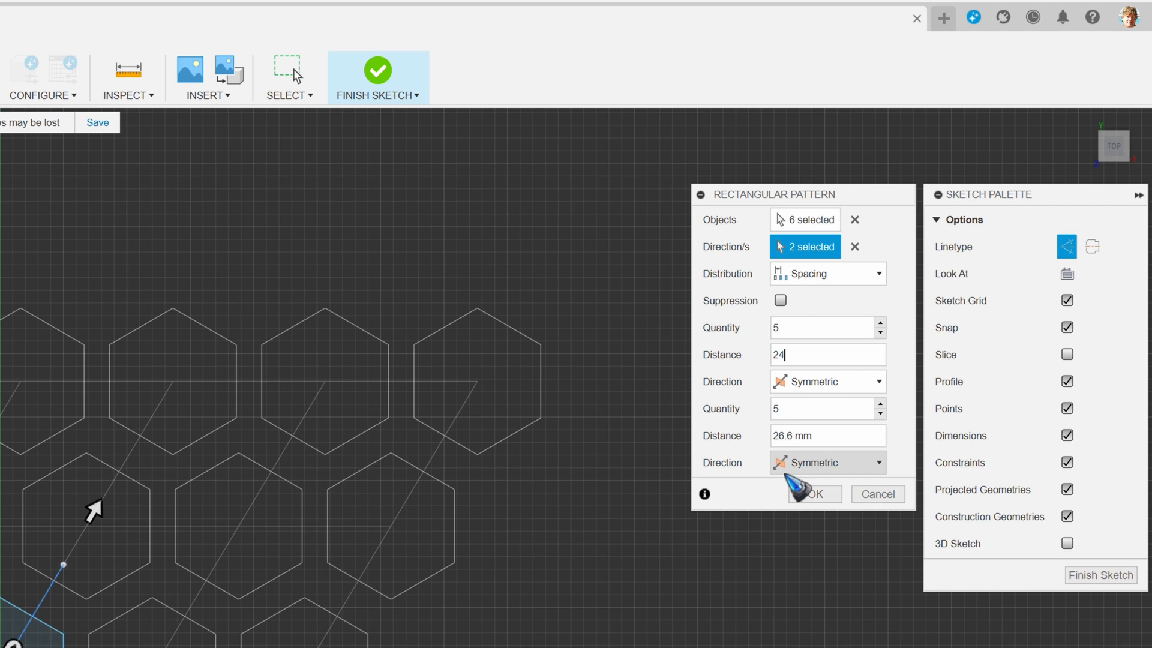
pyautogui.click(827, 435)
pyautogui.write('24')
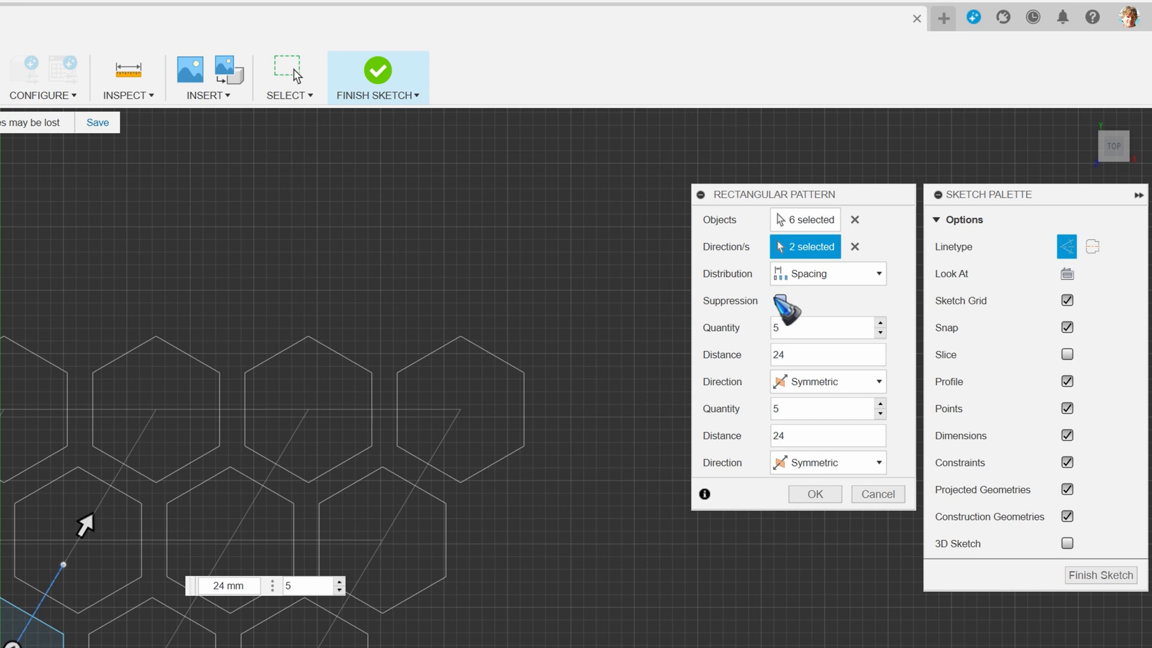
pyautogui.moveTo(780, 301)
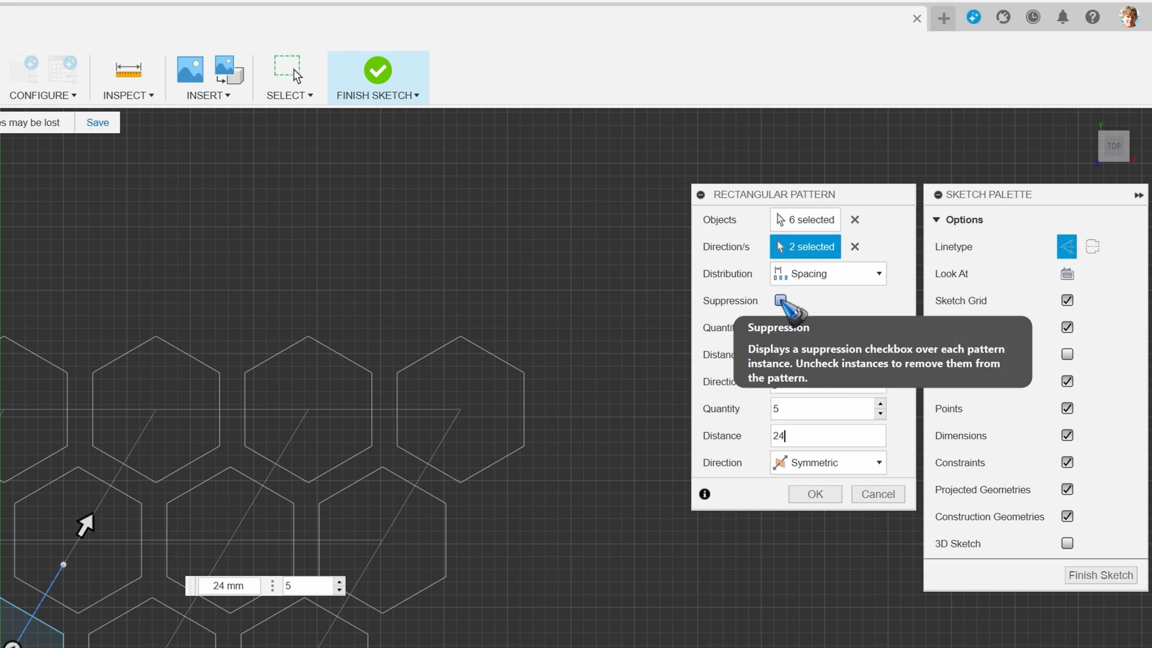
pyautogui.click(781, 300)
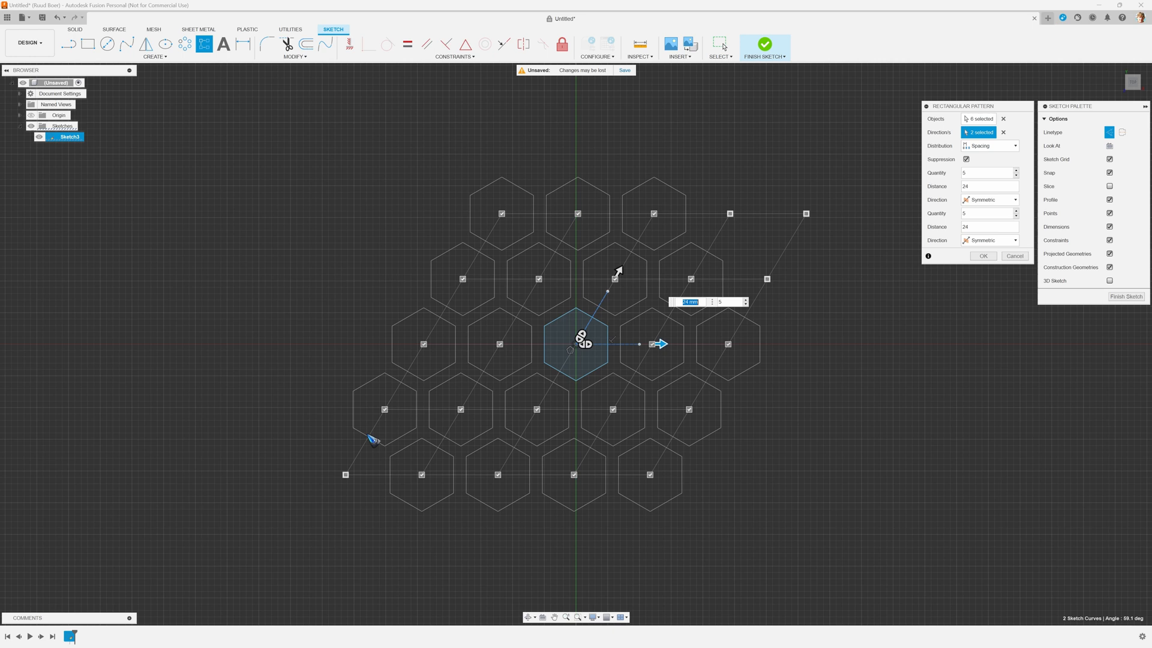
pyautogui.moveTo(420, 473)
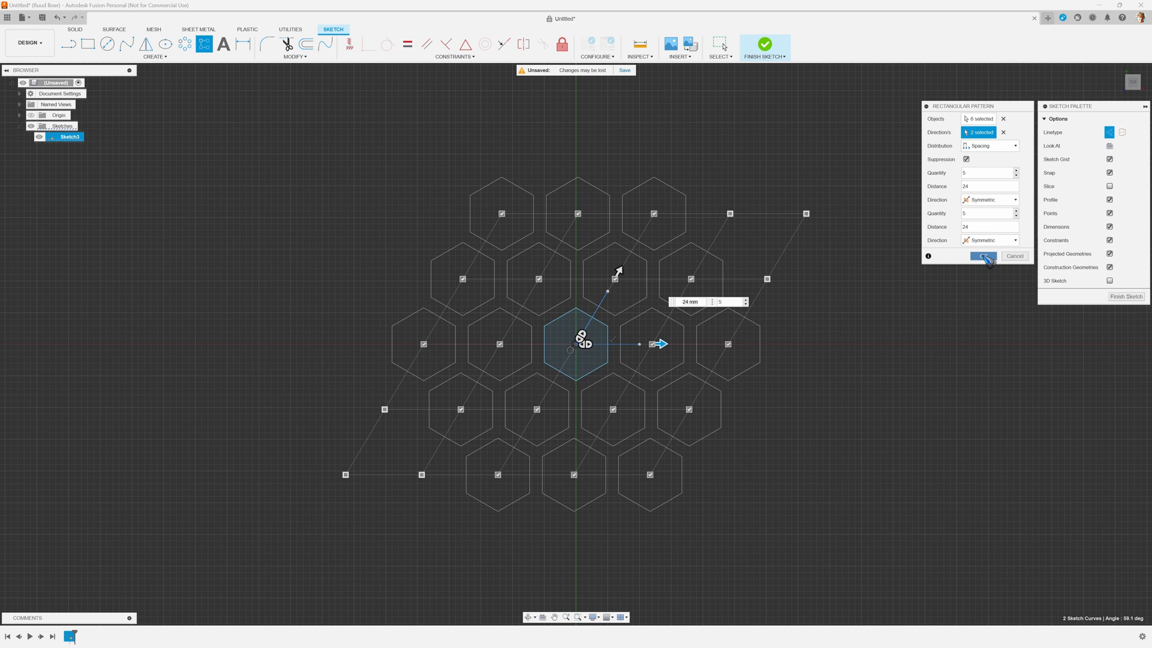
# Confirm the 19-hexagon pattern and draw a centre-diameter circle from the origin around it
pyautogui.click(984, 256)
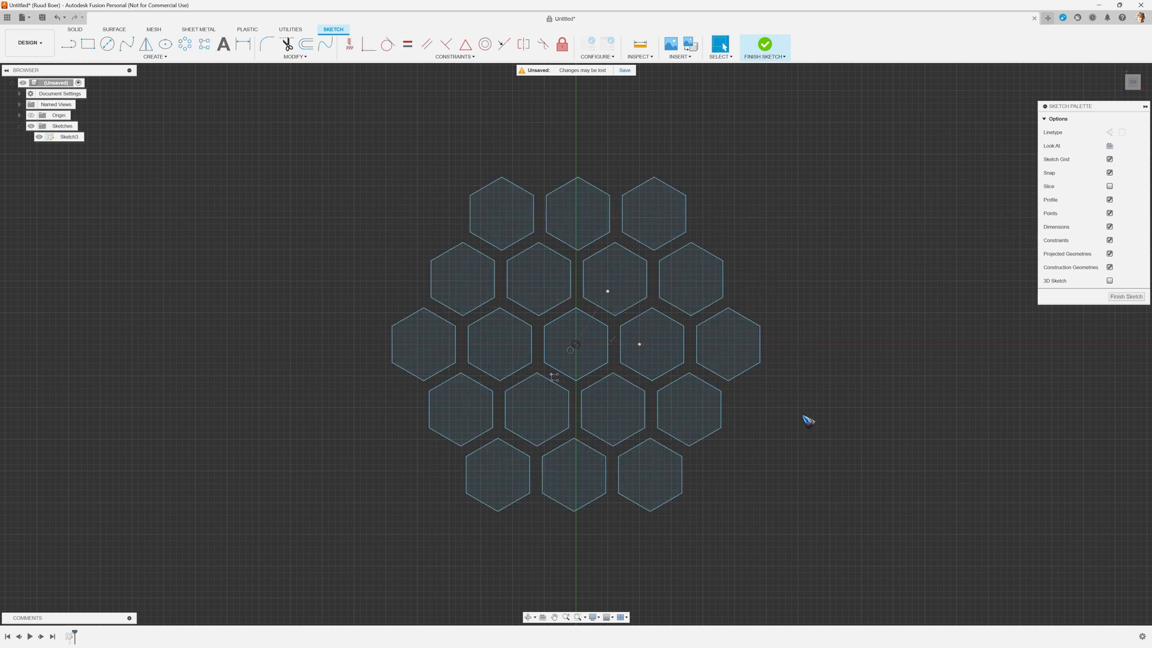
pyautogui.moveTo(333, 240)
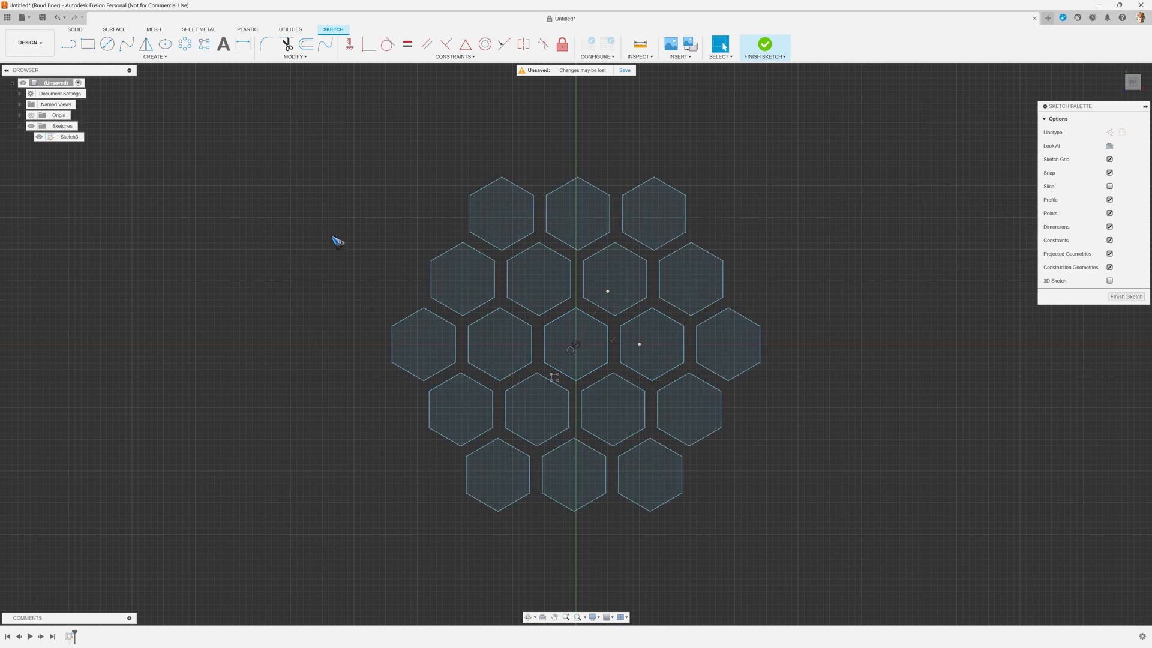
pyautogui.moveTo(110, 44)
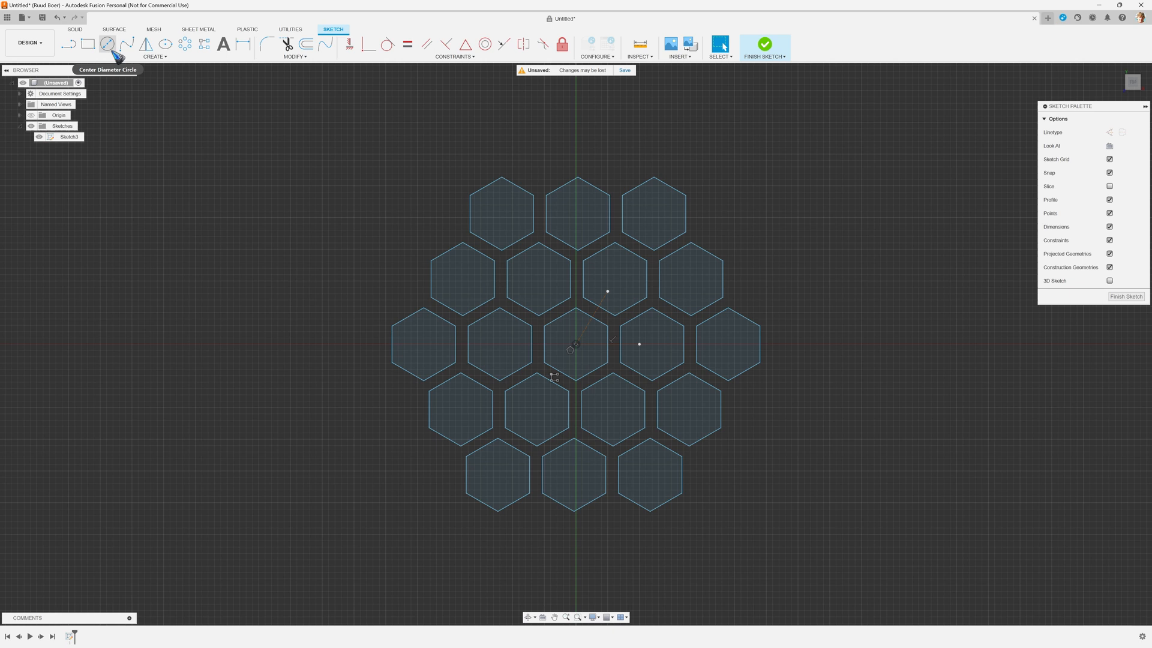
pyautogui.click(111, 43)
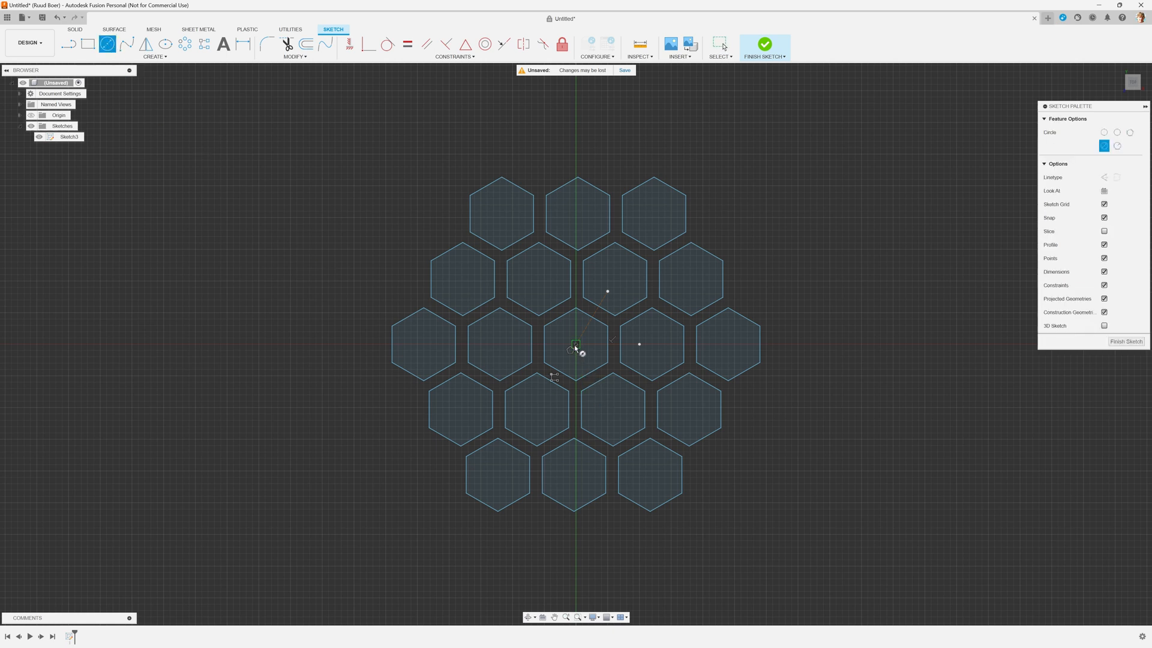
pyautogui.moveTo(576, 346); pyautogui.dragTo(760, 346)
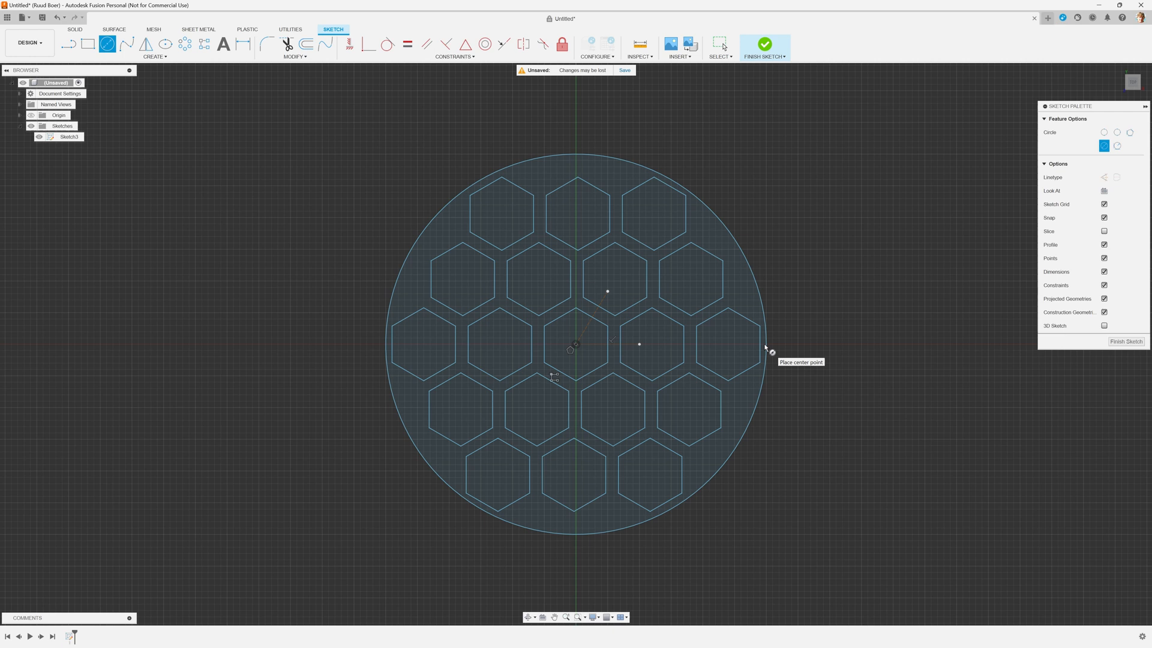
pyautogui.moveTo(981, 335)
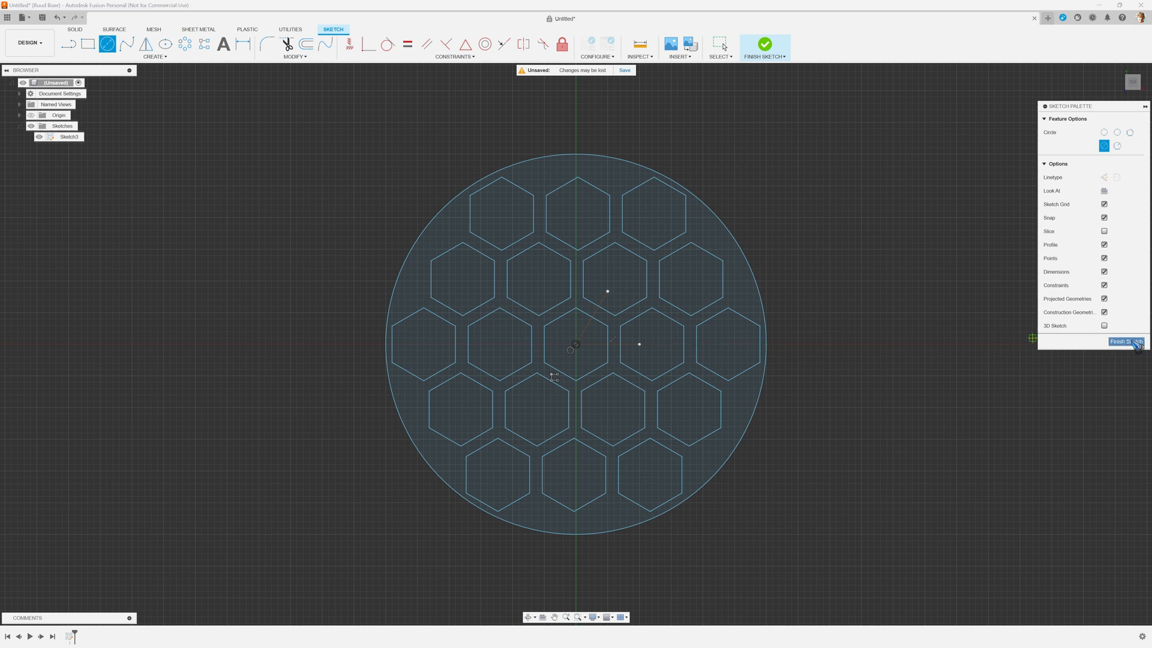
# Finish the sketch and open Sketch3's context menu in the Browser
pyautogui.click(1126, 341)
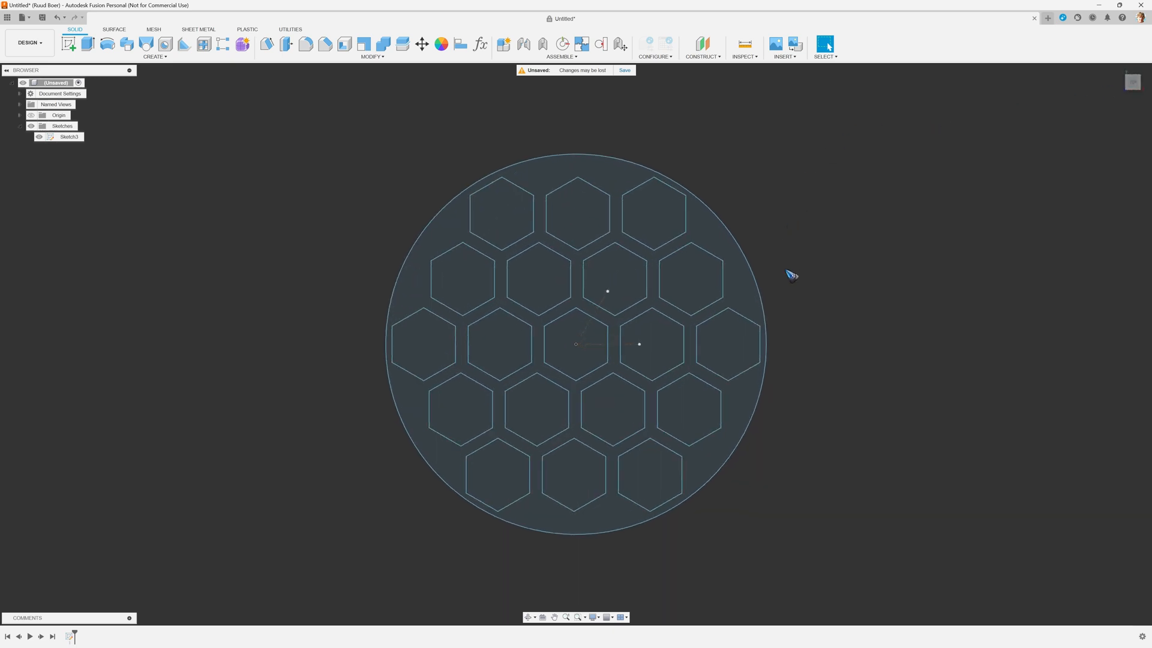
pyautogui.moveTo(68, 155)
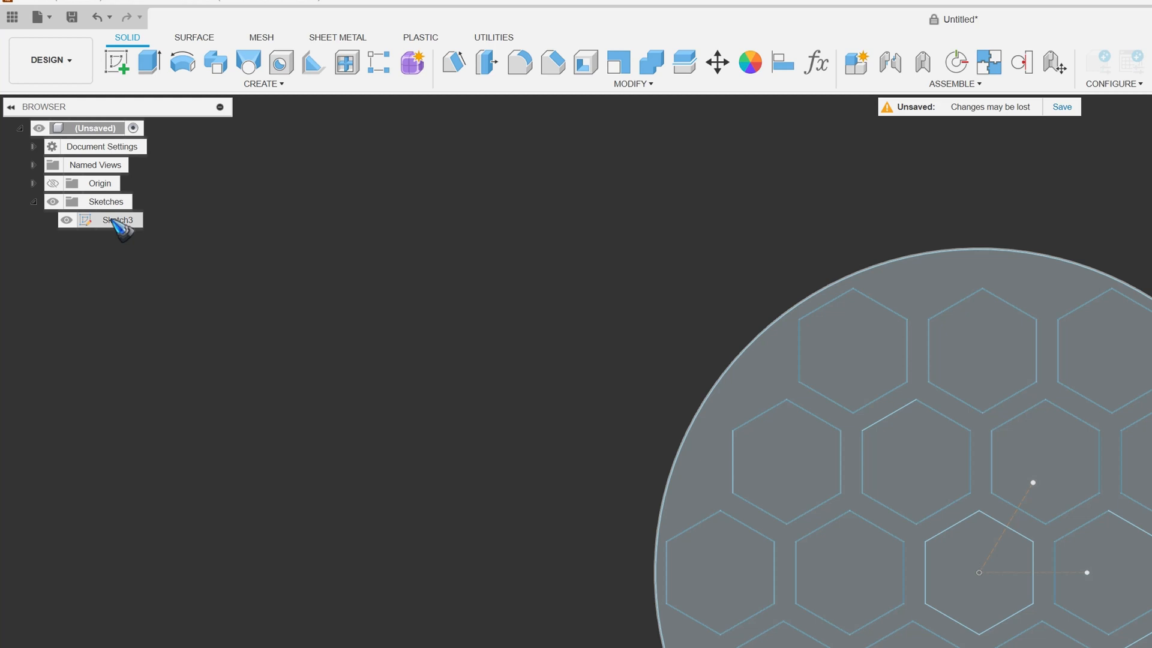
pyautogui.rightClick(117, 220)
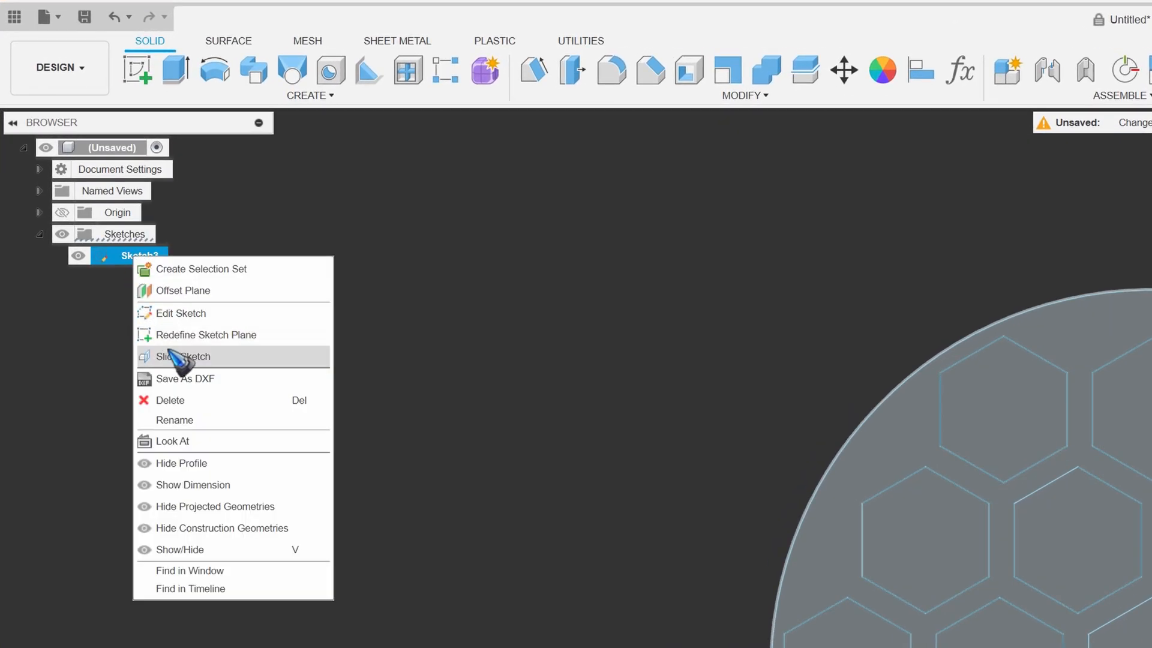